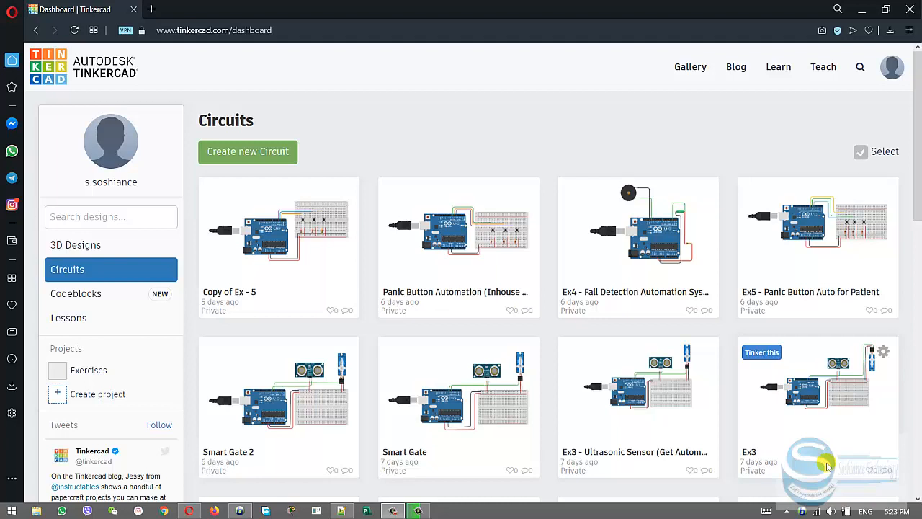
{"action": "mouse_move", "coordinate": [818, 467]}
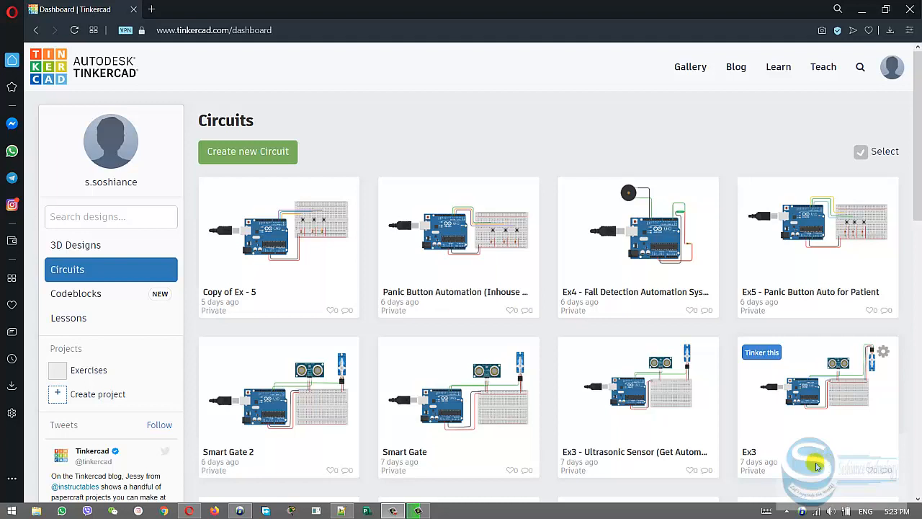
{"action": "mouse_move", "coordinate": [314, 208]}
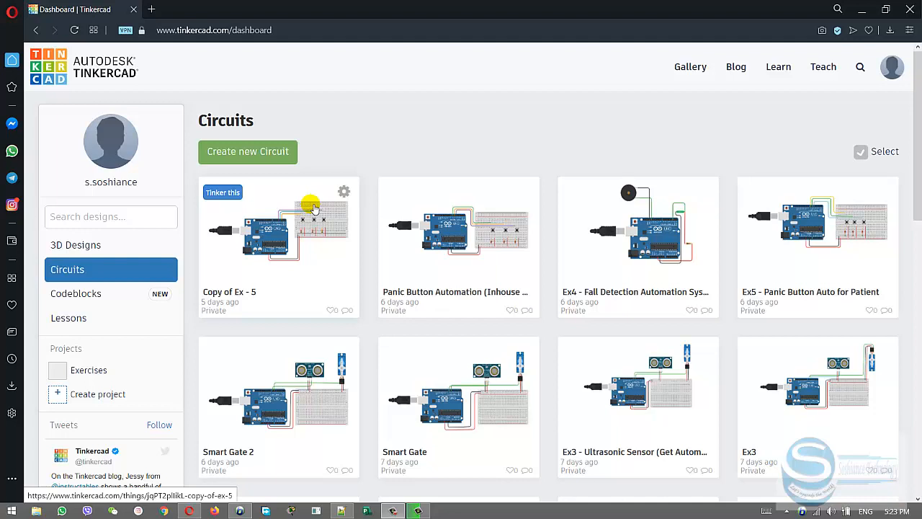
{"action": "mouse_move", "coordinate": [360, 144]}
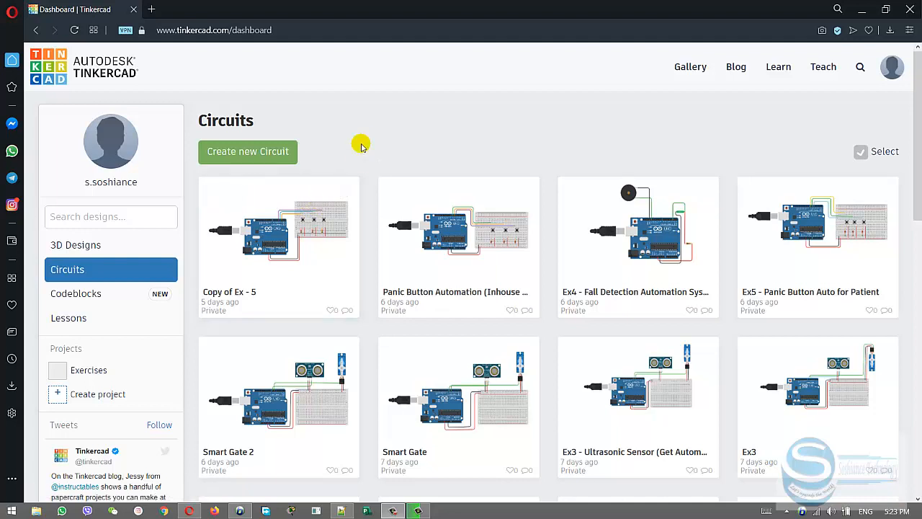
{"action": "mouse_move", "coordinate": [274, 160]}
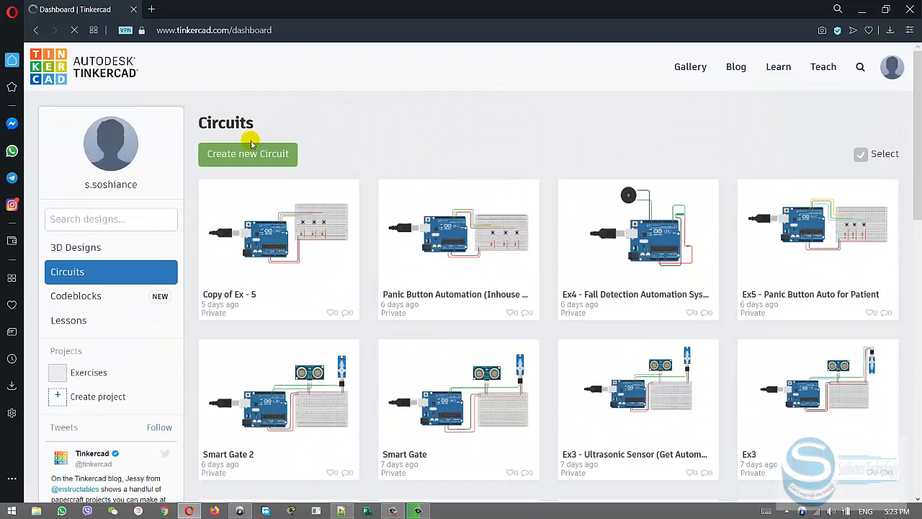
- Start a new blank circuit and rename it 'Membrane KeyPad'
{"action": "left_click", "coordinate": [248, 152]}
{"action": "type", "text": "Membr"}
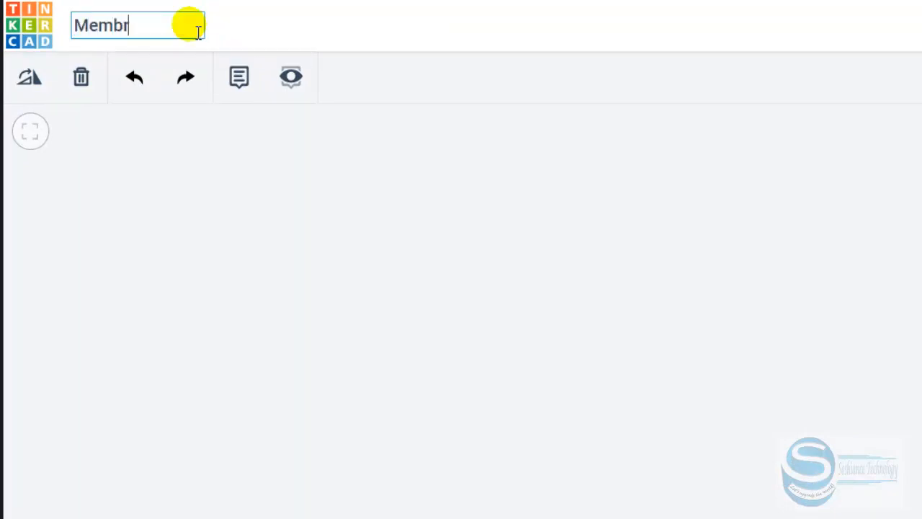
{"action": "type", "text": "ane K"}
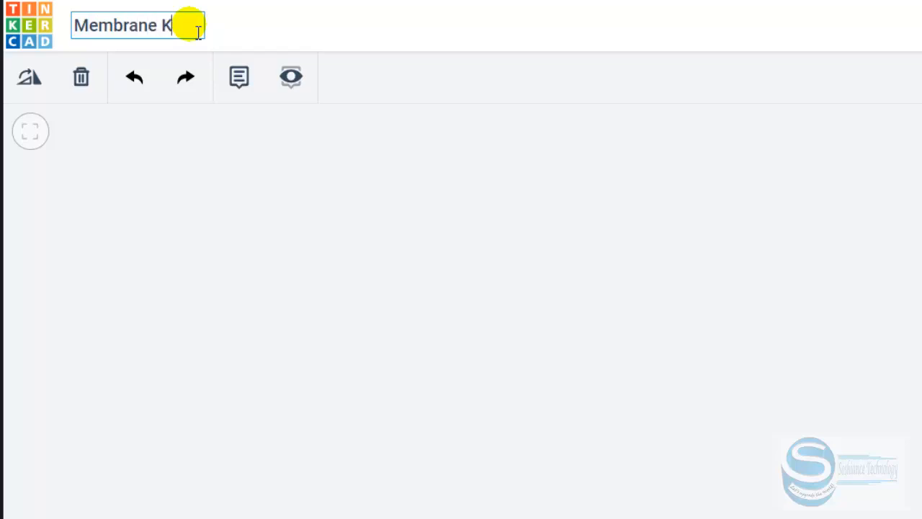
{"action": "type", "text": "eyPad"}
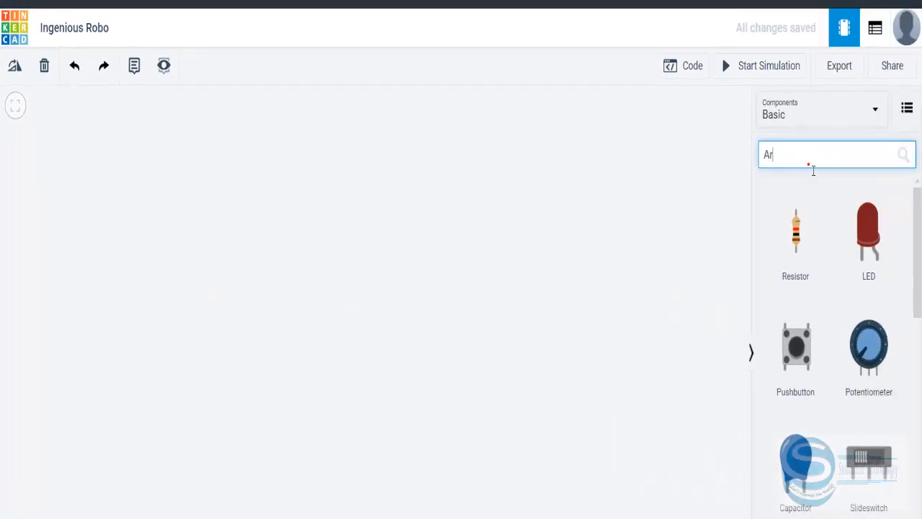
{"action": "type", "text": "d"}
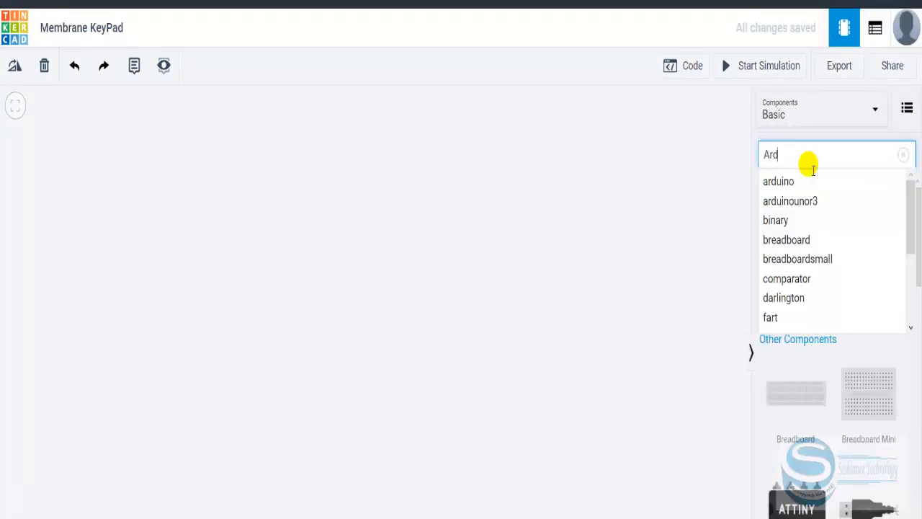
- Place an Arduino Uno R3 from the 'arduino' search onto the workplane, moved lower
{"action": "left_click", "coordinate": [778, 181]}
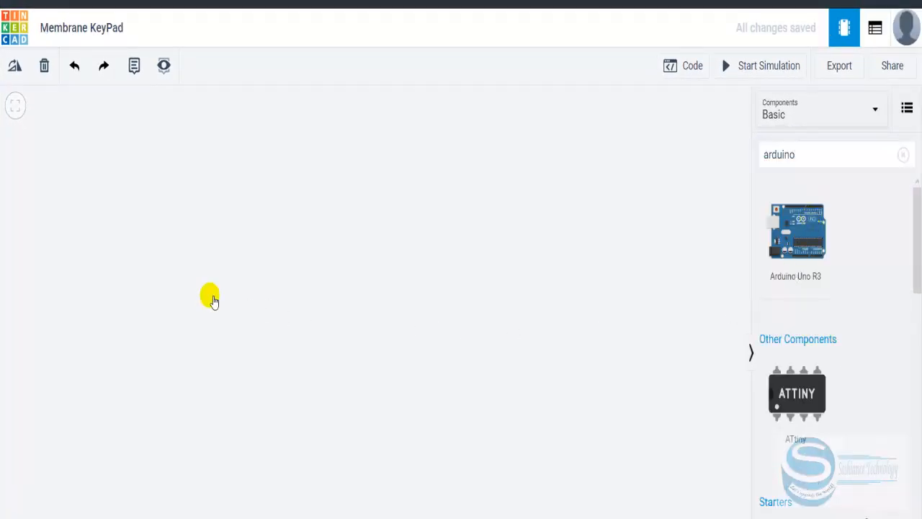
{"action": "left_click_drag", "start_coordinate": [796, 230], "coordinate": [526, 302]}
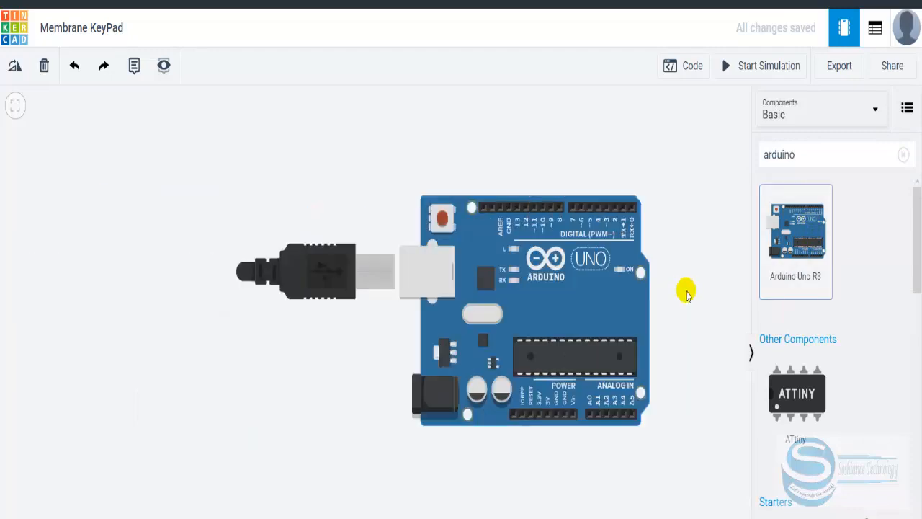
{"action": "left_click_drag", "start_coordinate": [512, 310], "coordinate": [346, 432]}
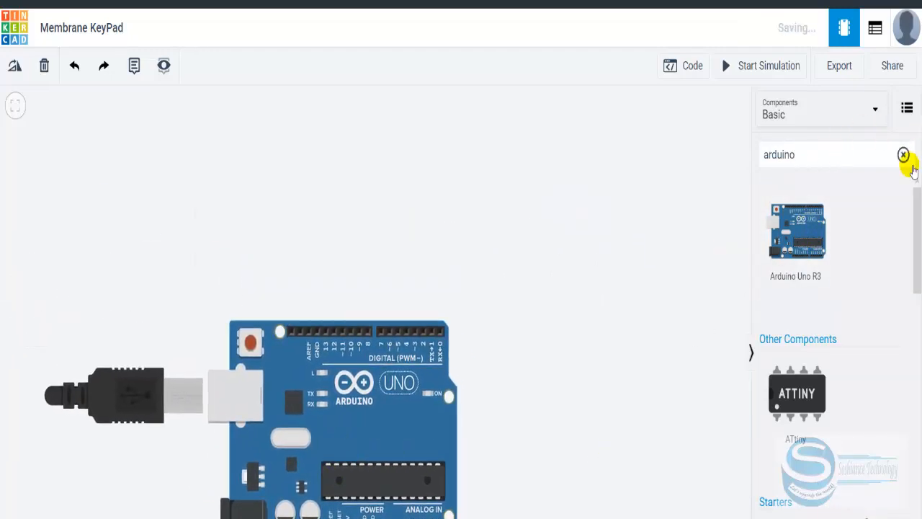
- Search the components for 'key' to find the Keypad 4x4
{"action": "left_click", "coordinate": [902, 155]}
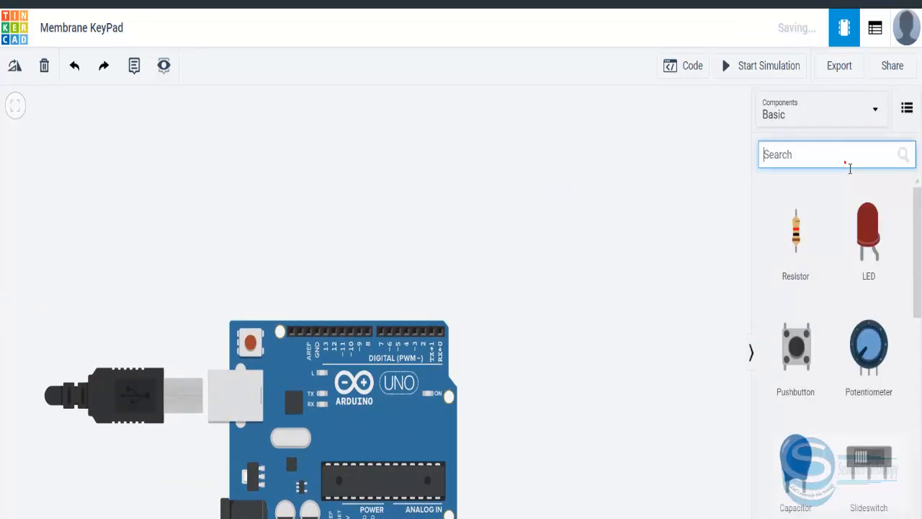
{"action": "type", "text": "key"}
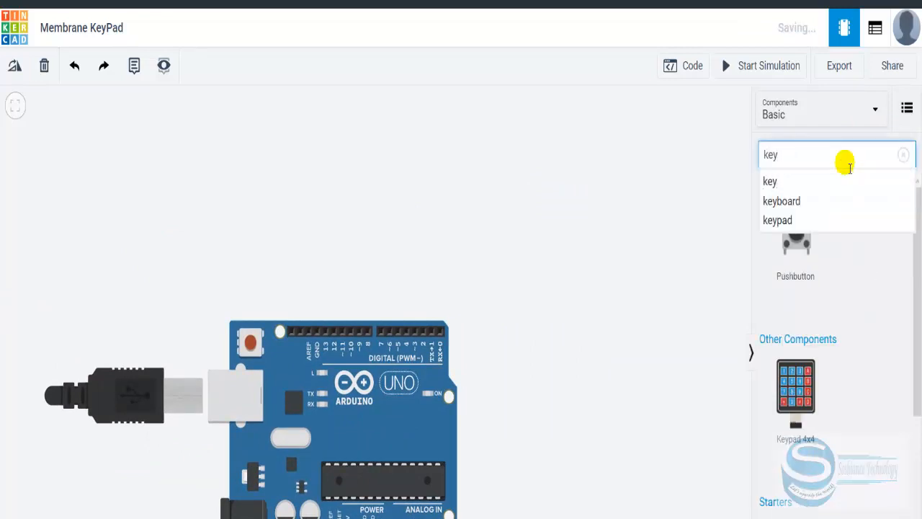
{"action": "mouse_move", "coordinate": [807, 418]}
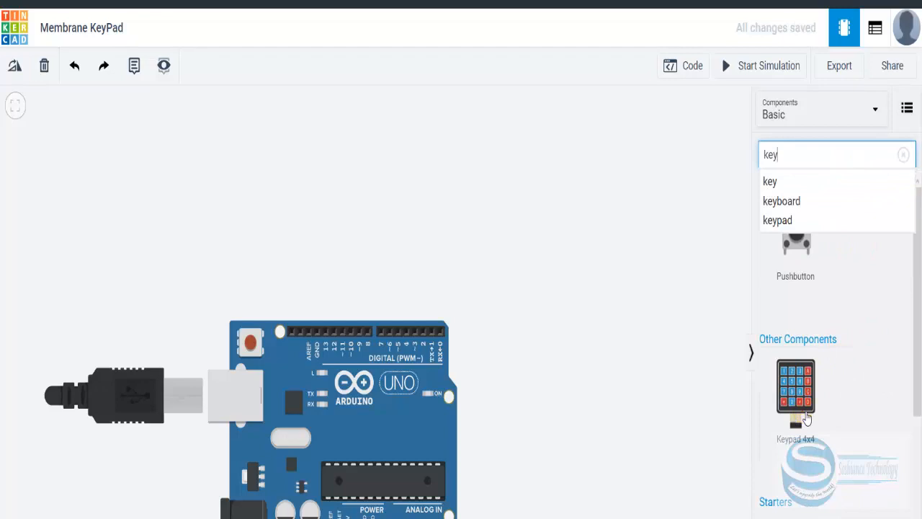
{"action": "mouse_move", "coordinate": [334, 156]}
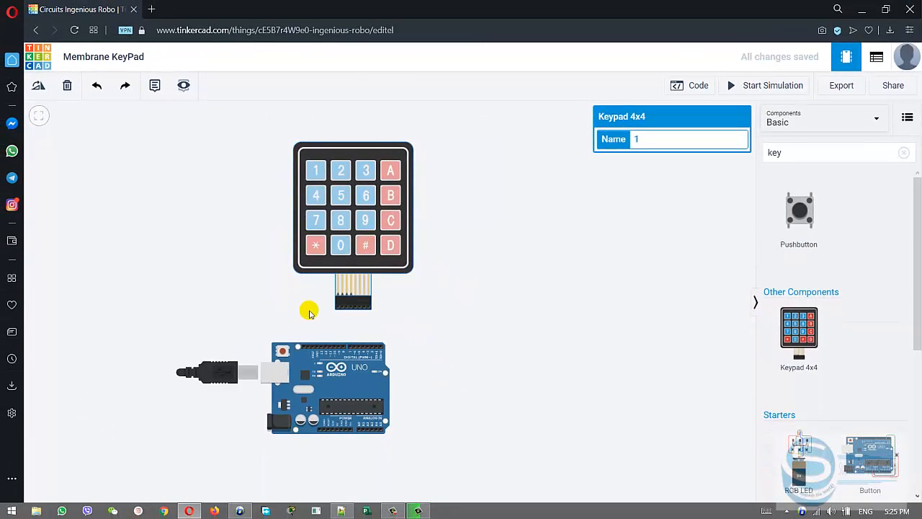
{"action": "mouse_move", "coordinate": [339, 305]}
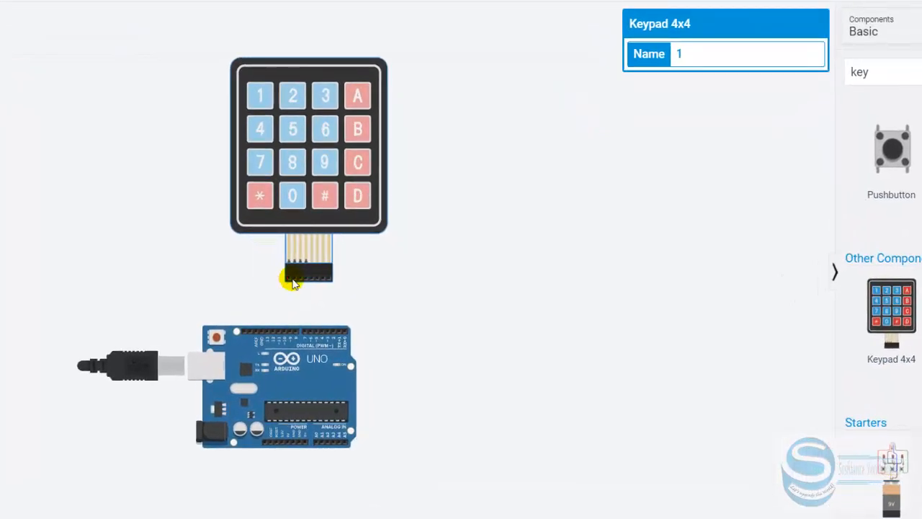
{"action": "mouse_move", "coordinate": [288, 280]}
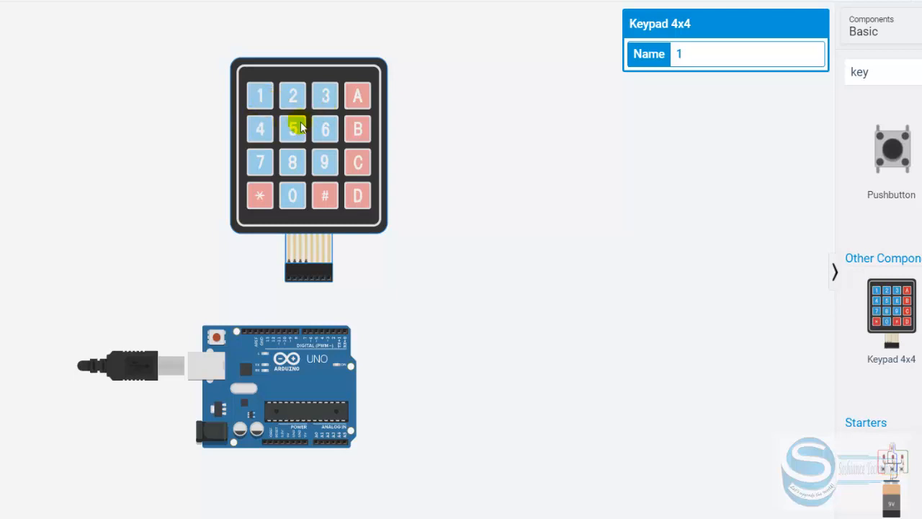
{"action": "mouse_move", "coordinate": [297, 282]}
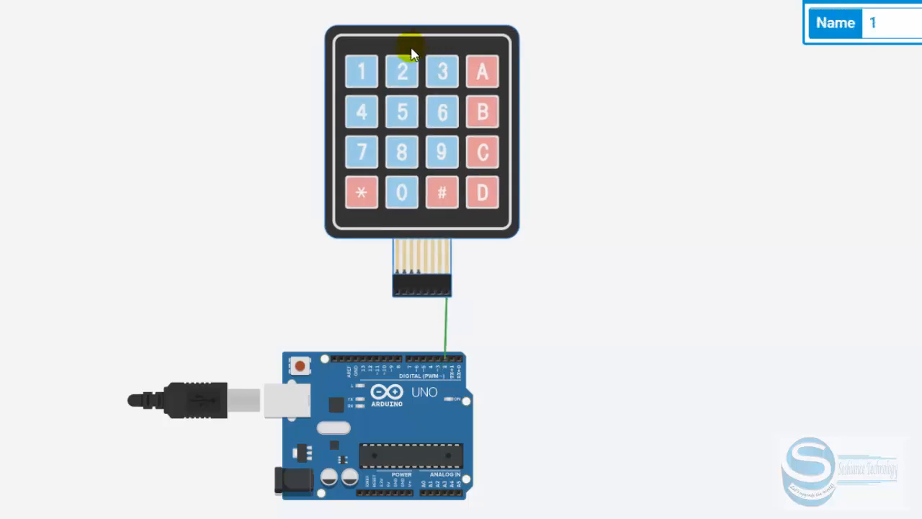
{"action": "mouse_move", "coordinate": [430, 56]}
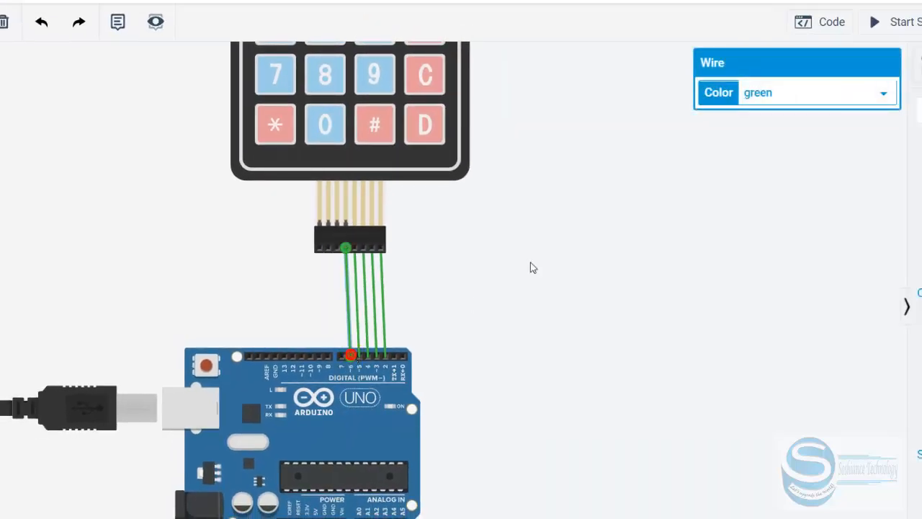
- Recolour several keypad-to-Arduino wires purple in the Wire inspector
{"action": "left_click", "coordinate": [883, 92]}
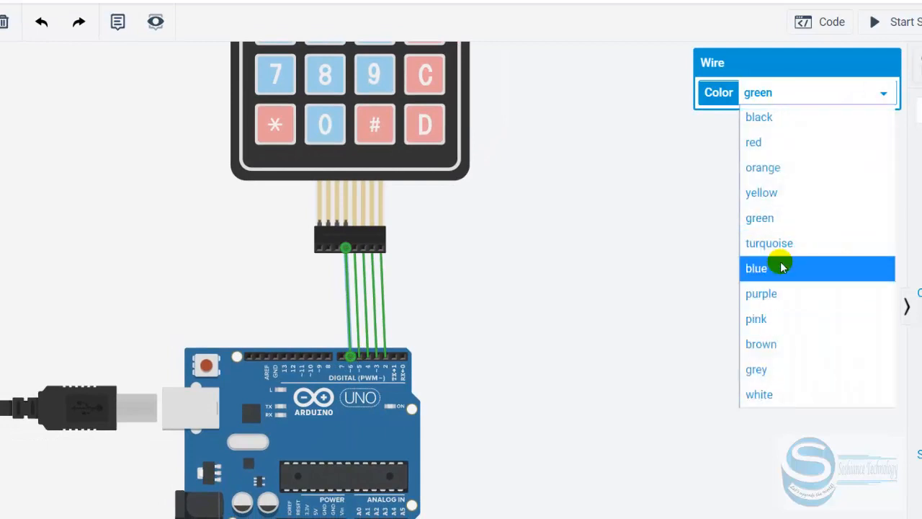
{"action": "left_click", "coordinate": [760, 294]}
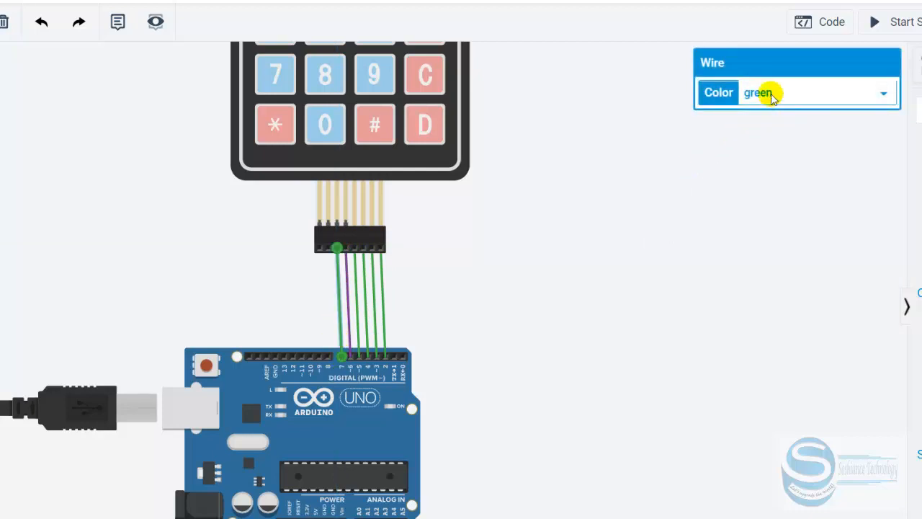
{"action": "left_click", "coordinate": [814, 93]}
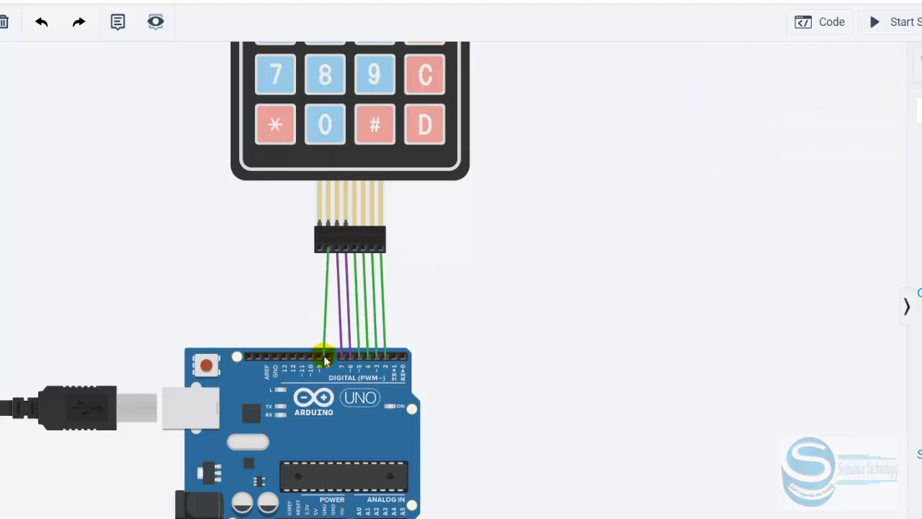
{"action": "left_click", "coordinate": [817, 93]}
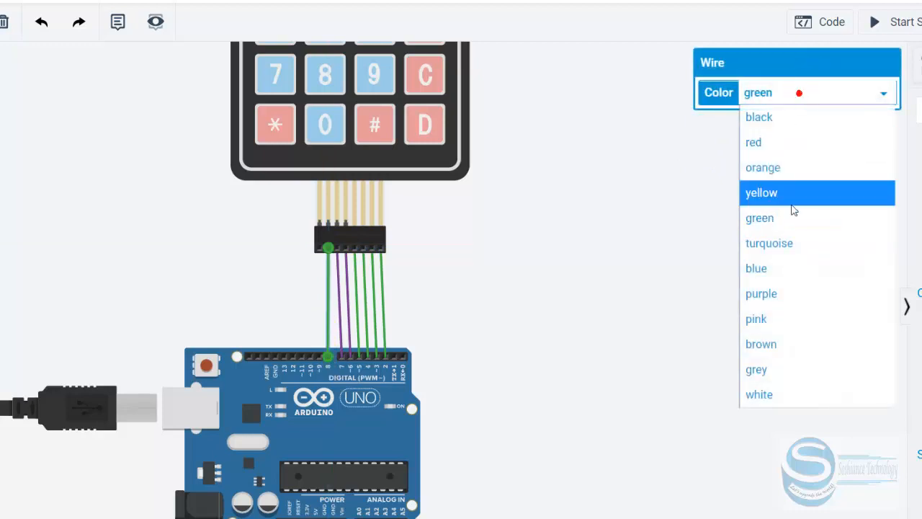
{"action": "left_click", "coordinate": [761, 294]}
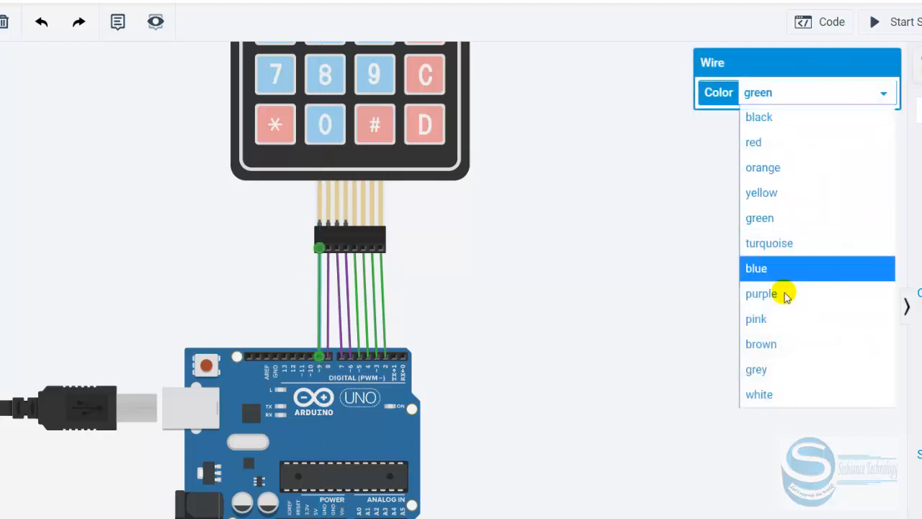
{"action": "left_click", "coordinate": [761, 294]}
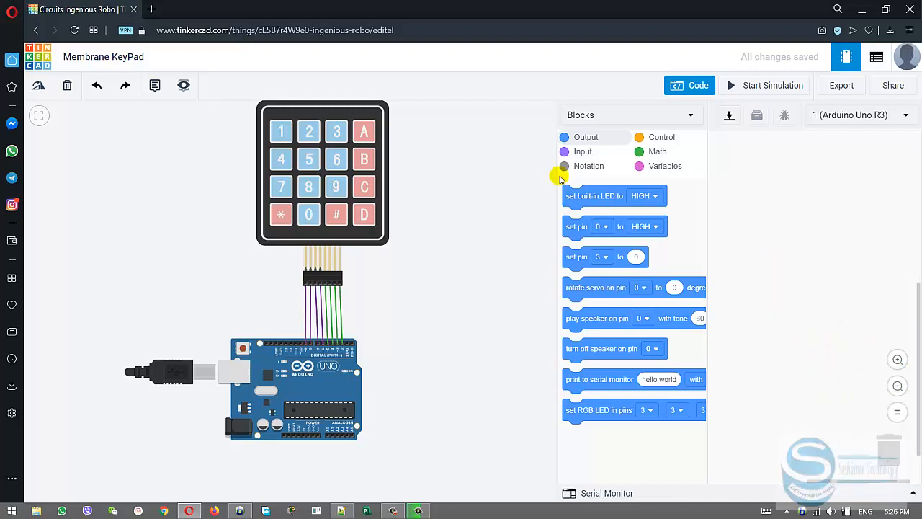
{"action": "mouse_move", "coordinate": [513, 158]}
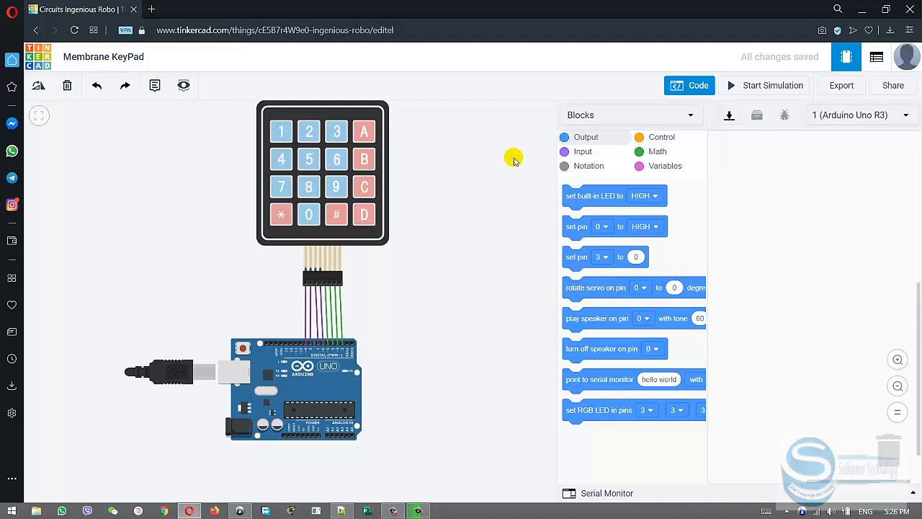
{"action": "mouse_move", "coordinate": [568, 343]}
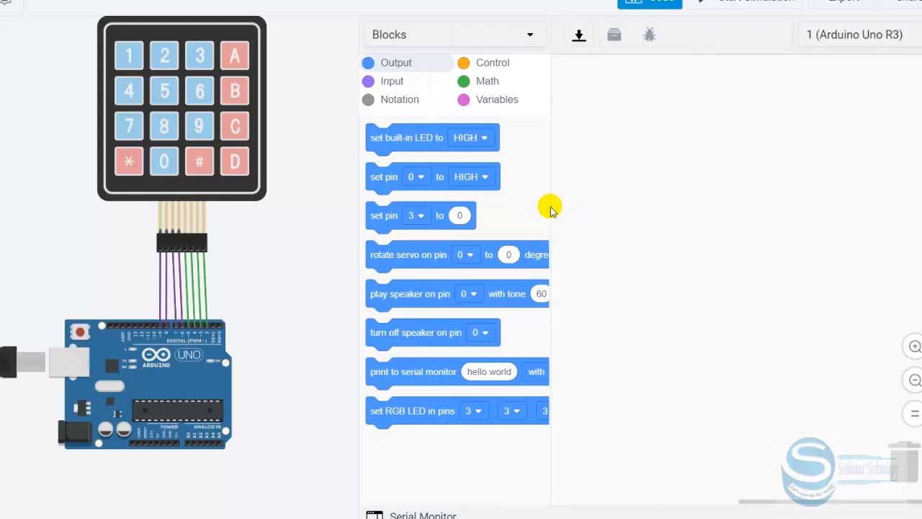
{"action": "mouse_move", "coordinate": [478, 410]}
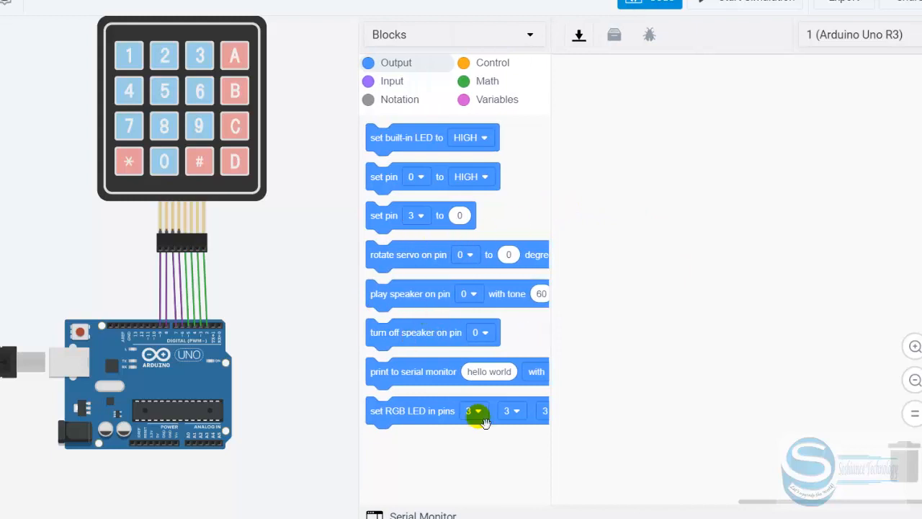
- Add a read digital pin test block, show Blocks + Text mode, then trash the block
{"action": "left_click", "coordinate": [392, 80]}
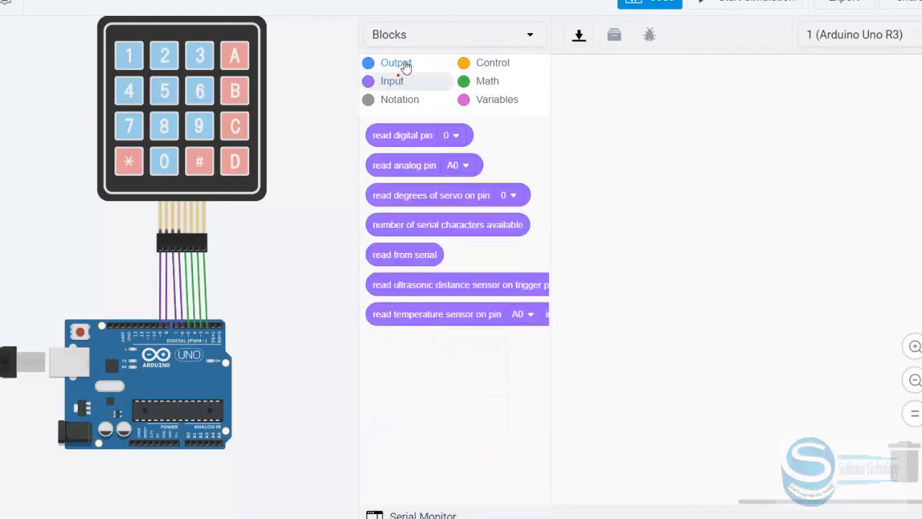
{"action": "left_click_drag", "start_coordinate": [402, 135], "coordinate": [689, 205]}
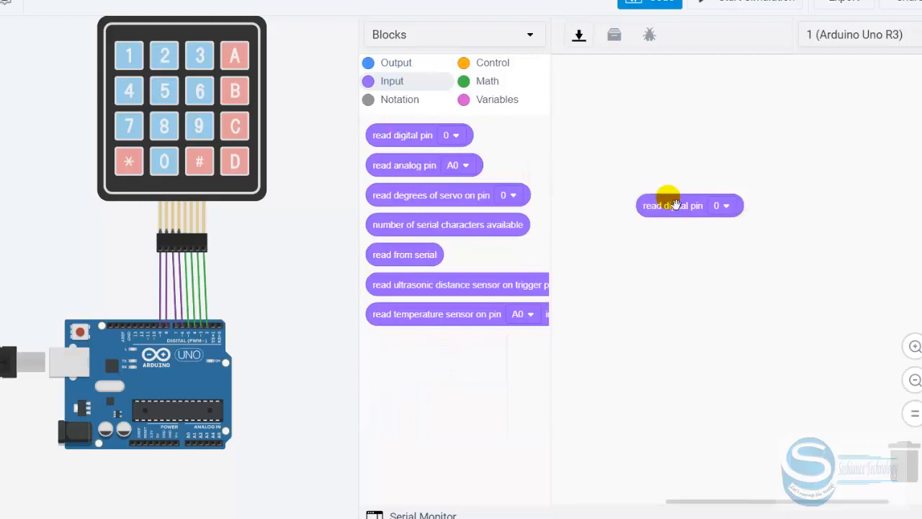
{"action": "left_click", "coordinate": [454, 35]}
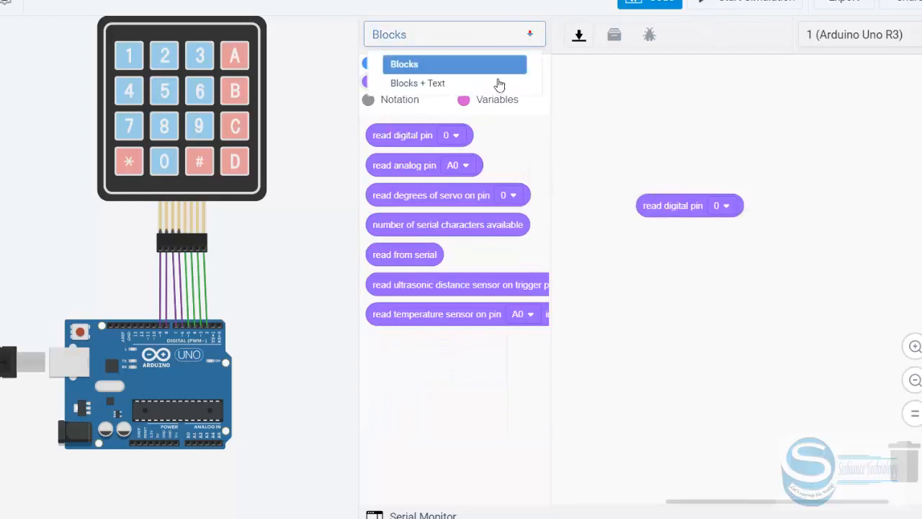
{"action": "left_click", "coordinate": [418, 82]}
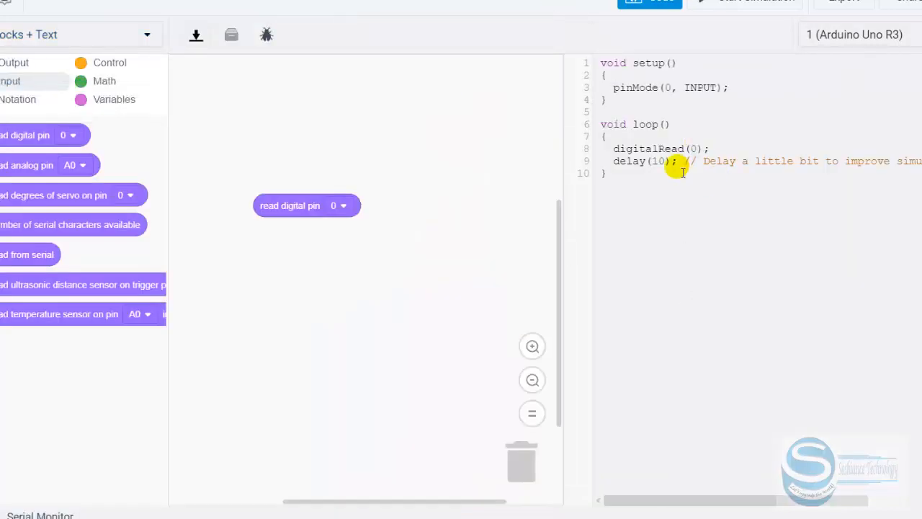
{"action": "left_click_drag", "start_coordinate": [306, 204], "coordinate": [510, 476]}
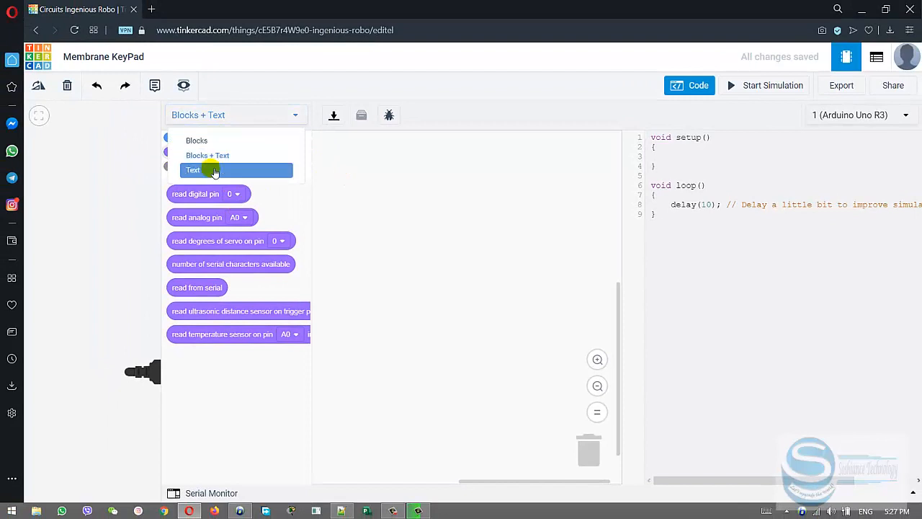
- Switch the code editor to Text only and show the Libraries list
{"action": "left_click", "coordinate": [193, 170]}
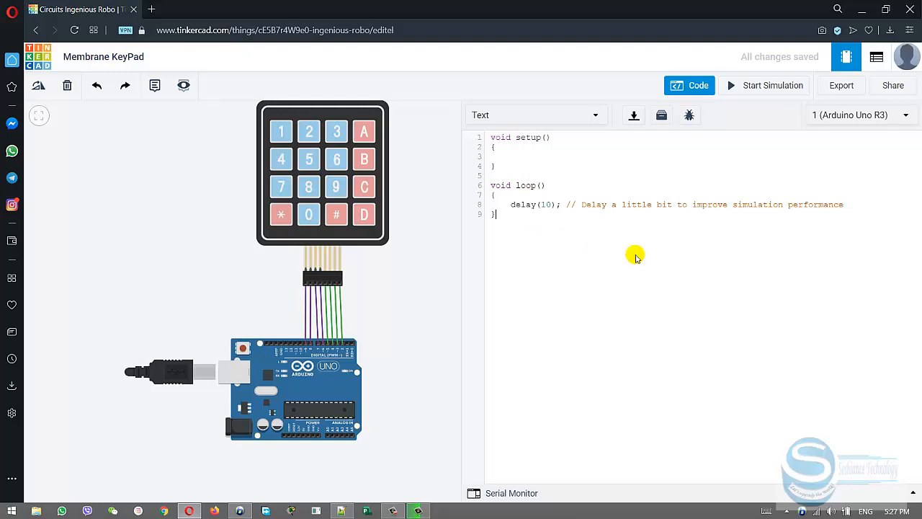
{"action": "left_click", "coordinate": [661, 115]}
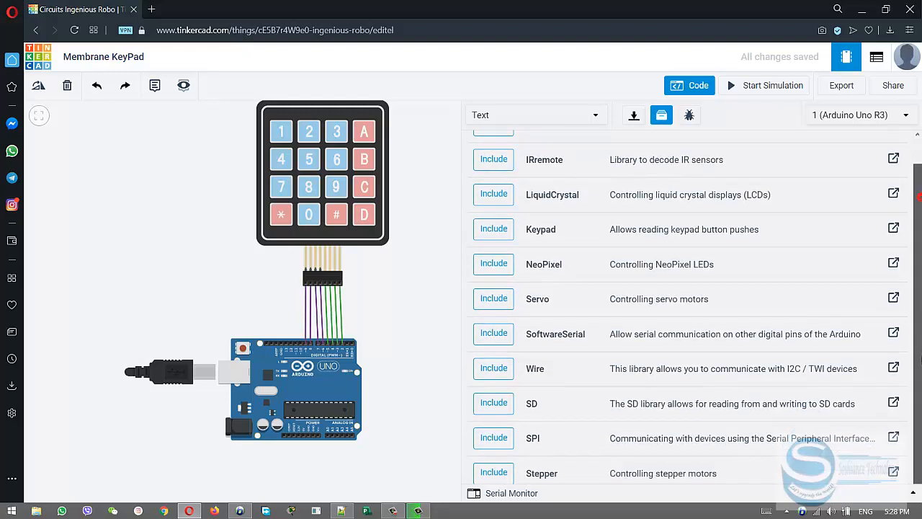
{"action": "mouse_move", "coordinate": [248, 323]}
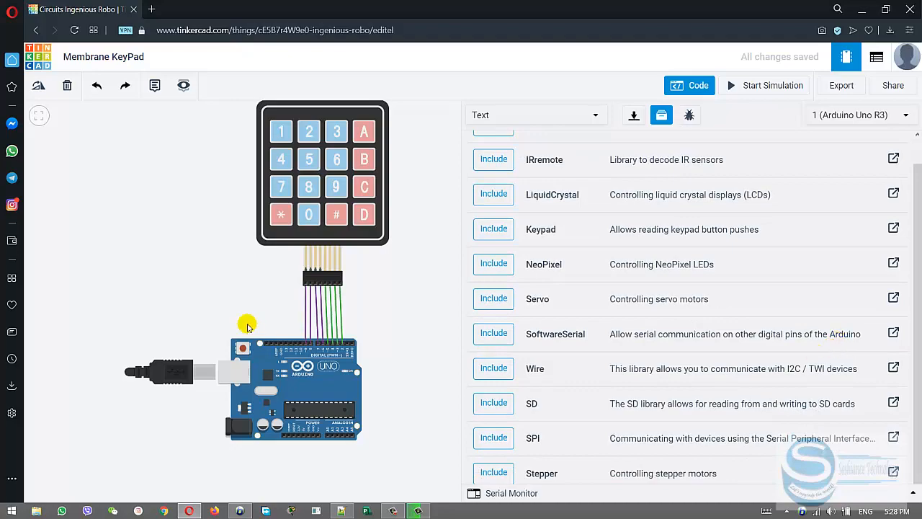
{"action": "mouse_move", "coordinate": [492, 229]}
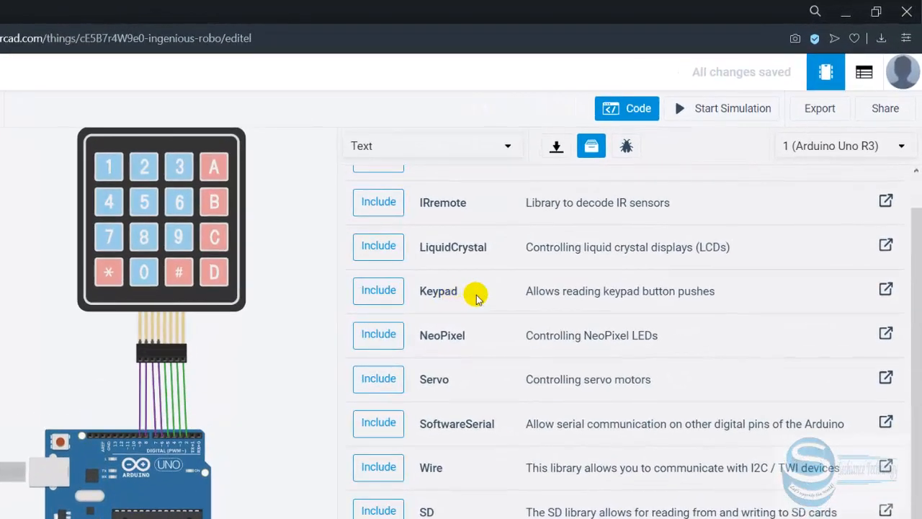
{"action": "mouse_move", "coordinate": [884, 291]}
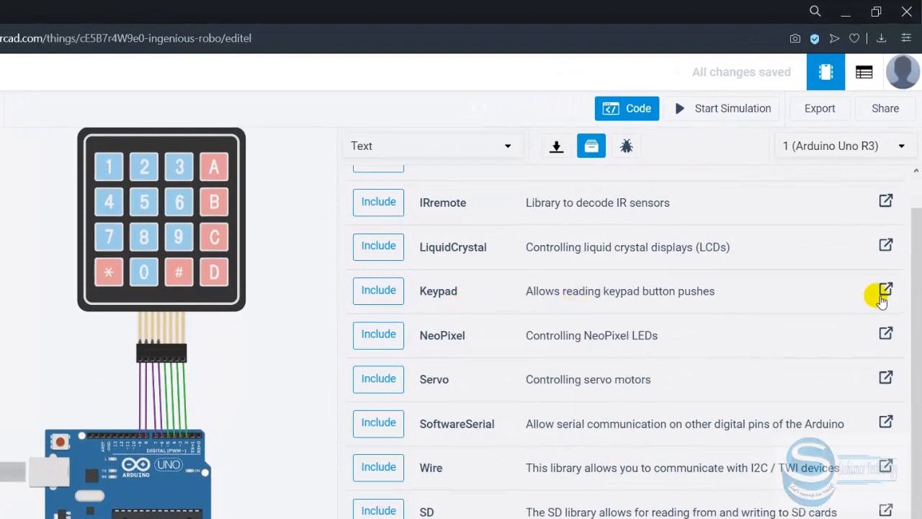
{"action": "mouse_move", "coordinate": [885, 291]}
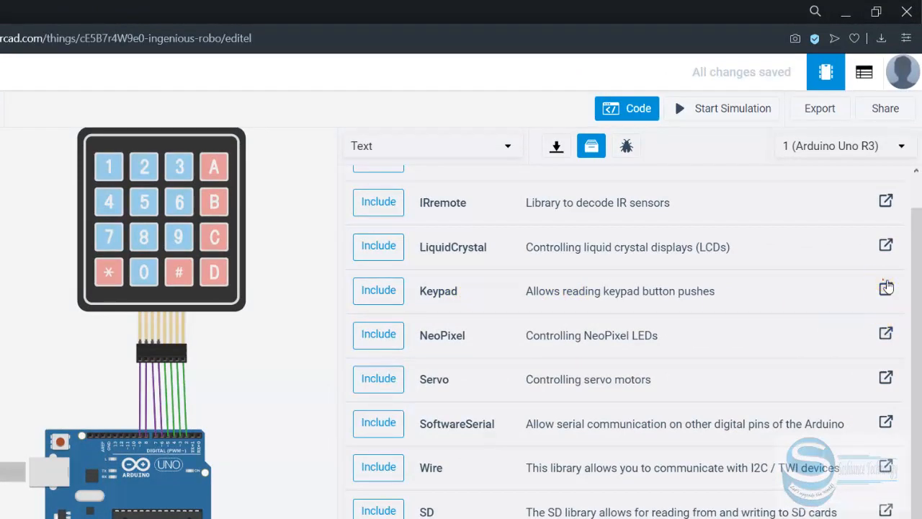
- Follow the Keypad library's external documentation link
{"action": "left_click", "coordinate": [886, 286]}
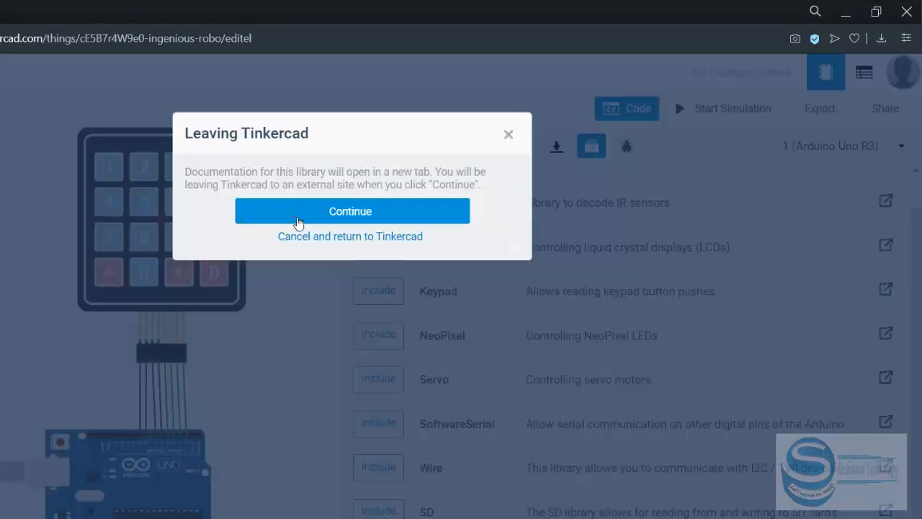
- Copy the Arduino Playground Keypad example into the editor with COLS 4 and 'A' in row one
{"action": "left_click", "coordinate": [350, 210]}
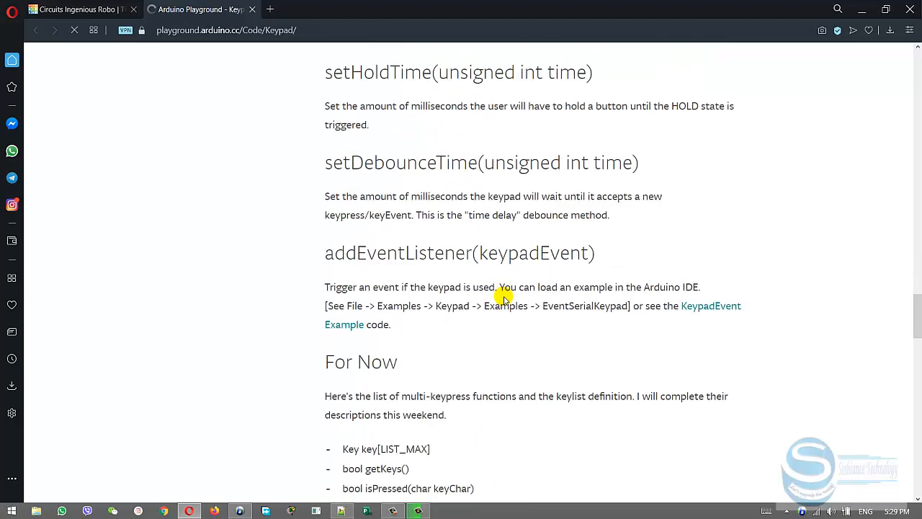
{"action": "scroll", "scroll_direction": "down", "scroll_amount": 3}
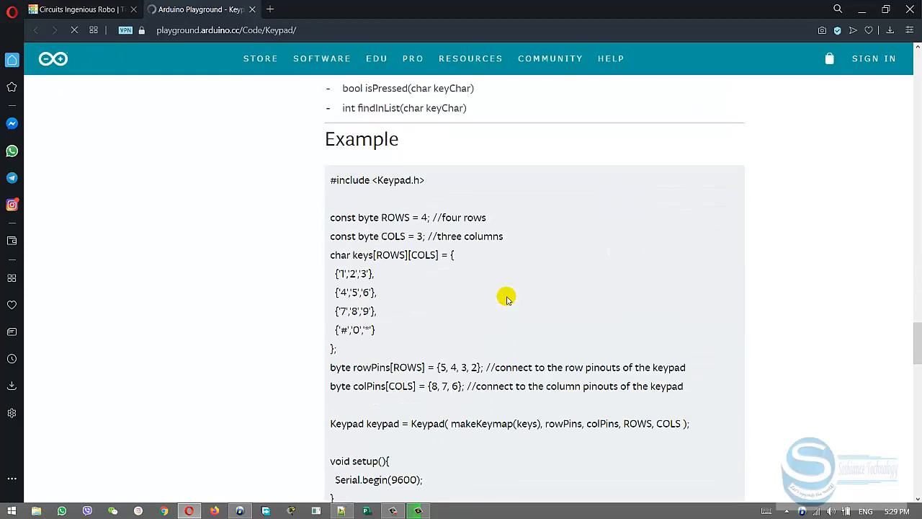
{"action": "scroll", "scroll_direction": "down", "scroll_amount": 3}
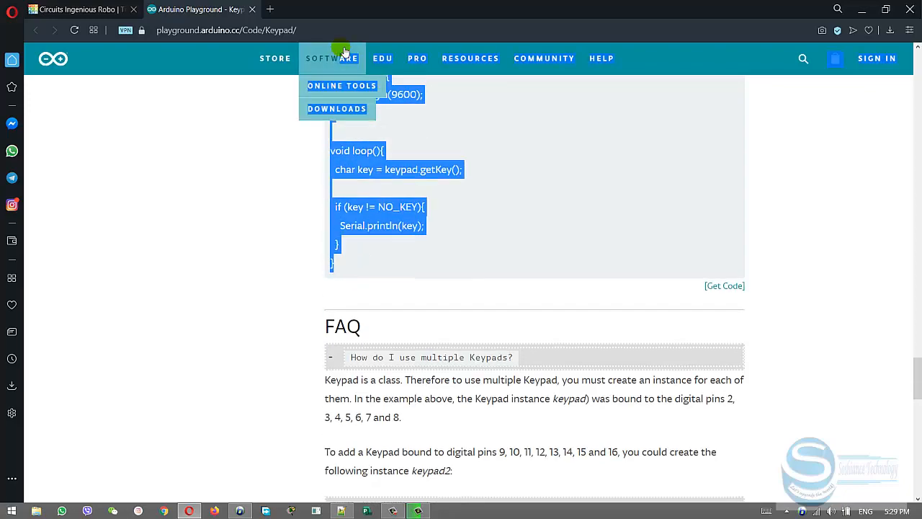
{"action": "left_click", "coordinate": [72, 8]}
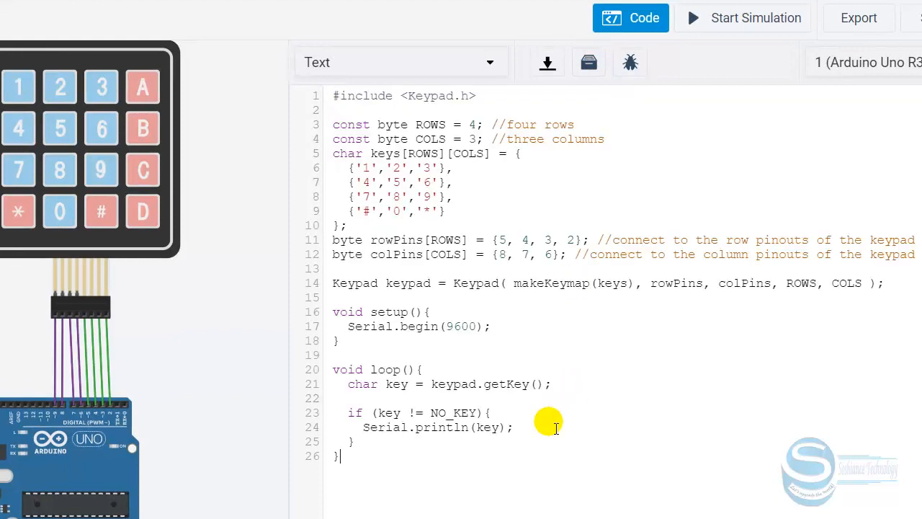
{"action": "mouse_move", "coordinate": [536, 223]}
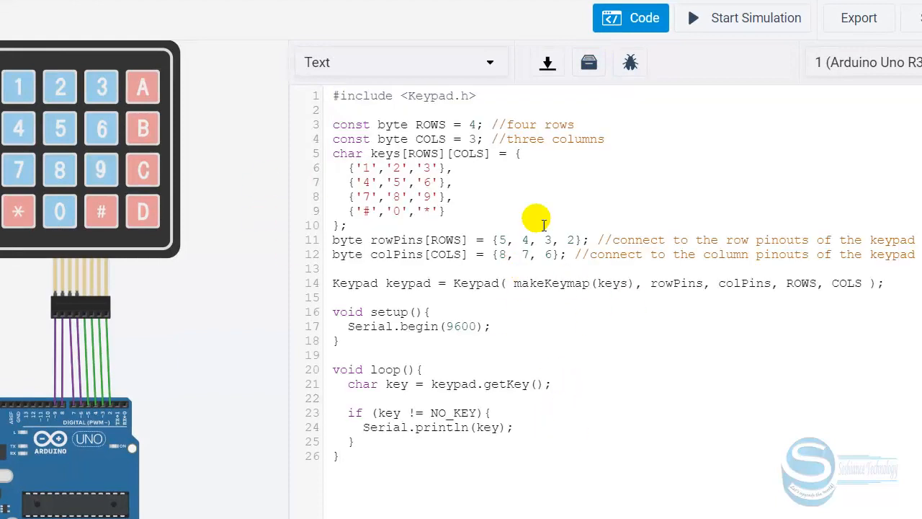
{"action": "mouse_move", "coordinate": [469, 216]}
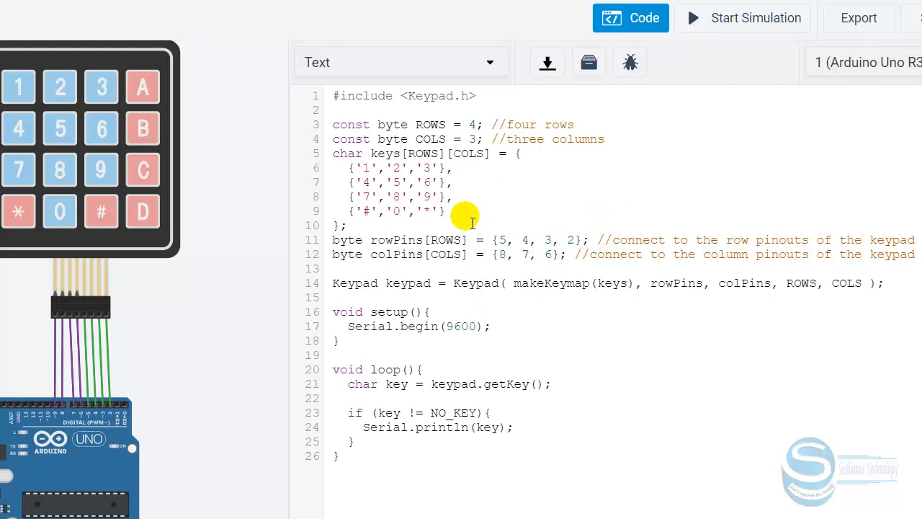
{"action": "mouse_move", "coordinate": [323, 130]}
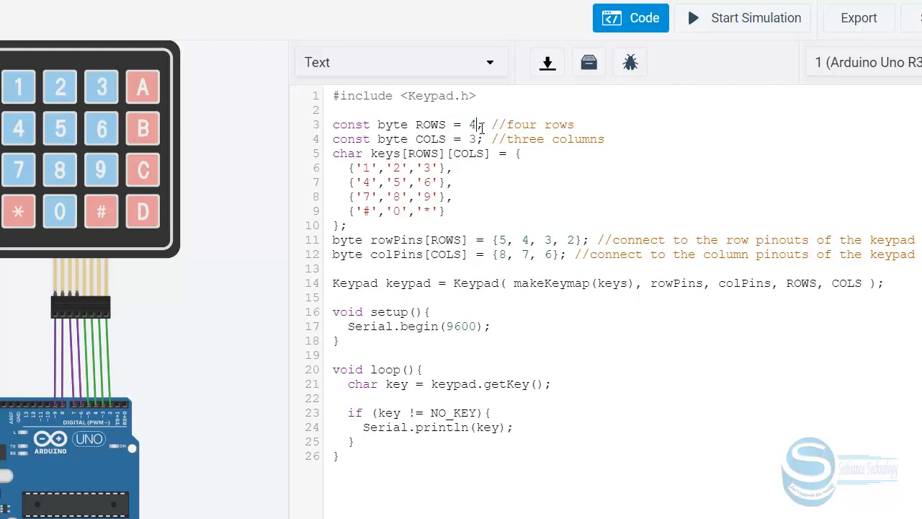
{"action": "mouse_move", "coordinate": [147, 116]}
{"action": "type", "text": "4"}
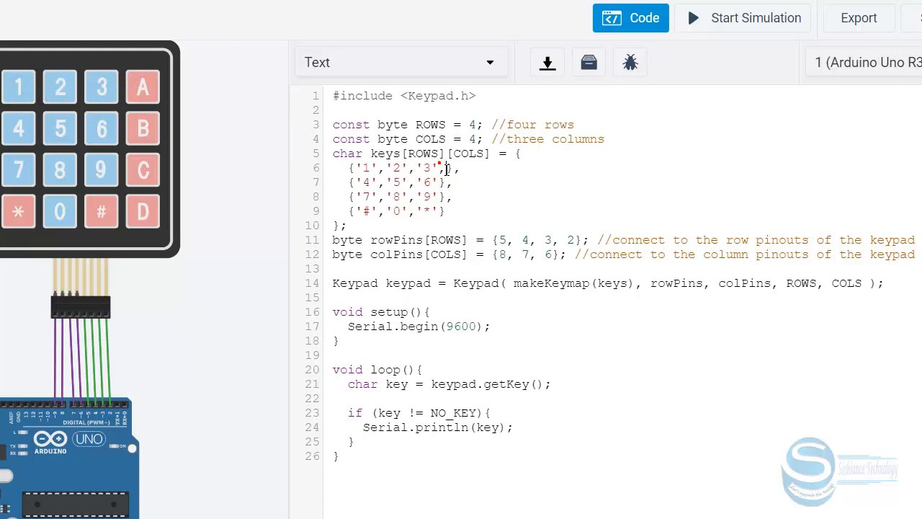
{"action": "type", "text": ",'A'"}
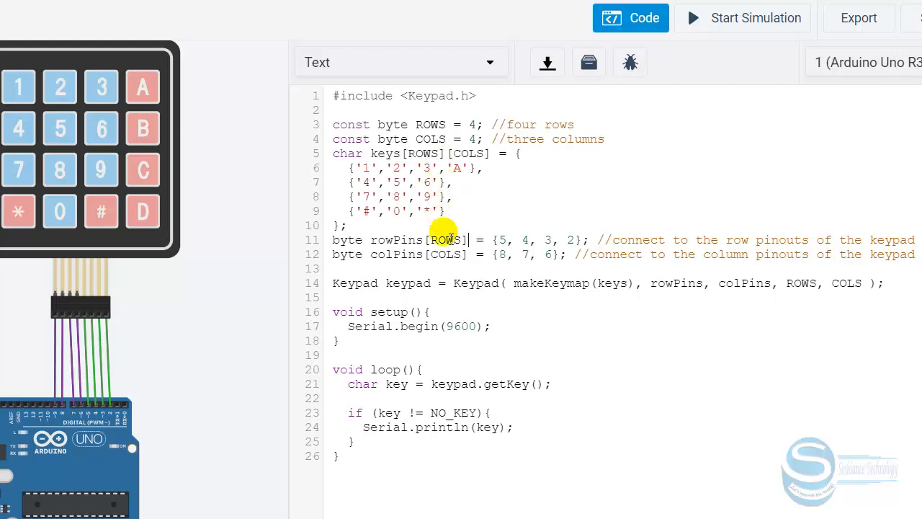
{"action": "mouse_move", "coordinate": [87, 108]}
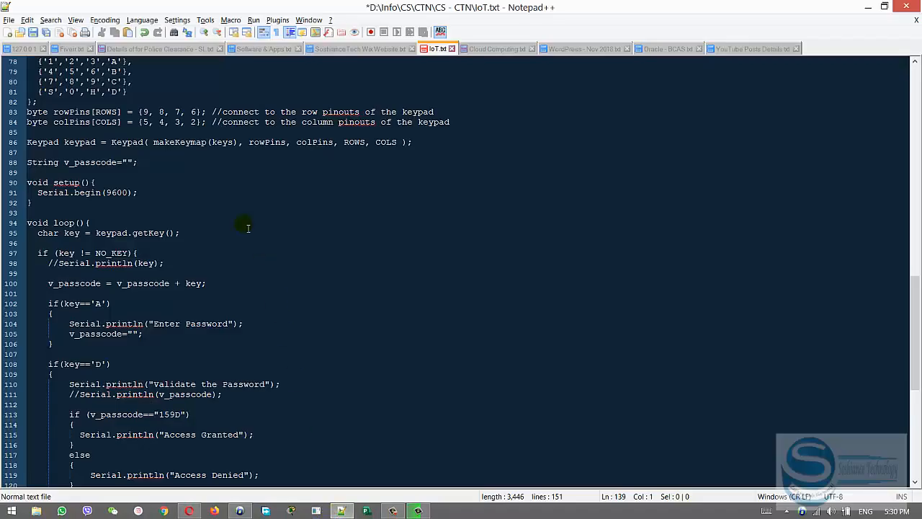
- Select and copy the whole keypad passcode program in Notepad++
{"action": "left_click", "coordinate": [28, 142]}
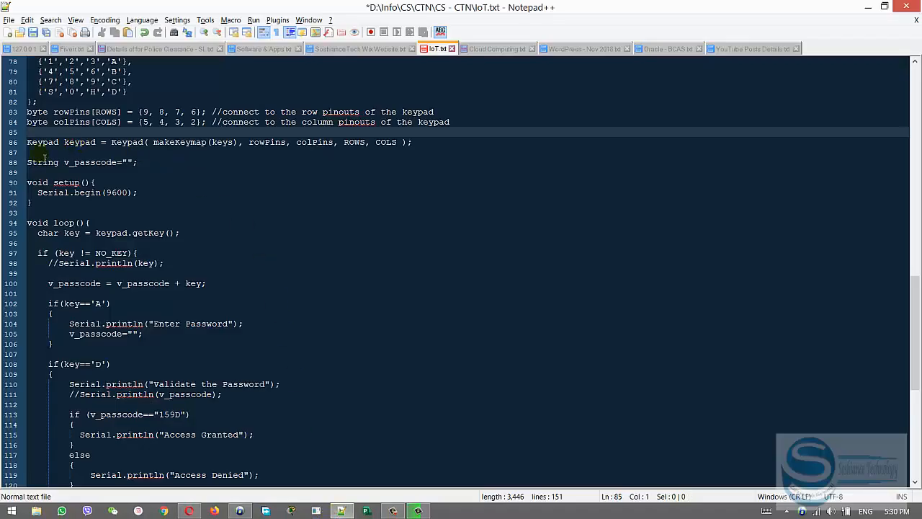
{"action": "scroll", "scroll_direction": "up", "scroll_amount": 3}
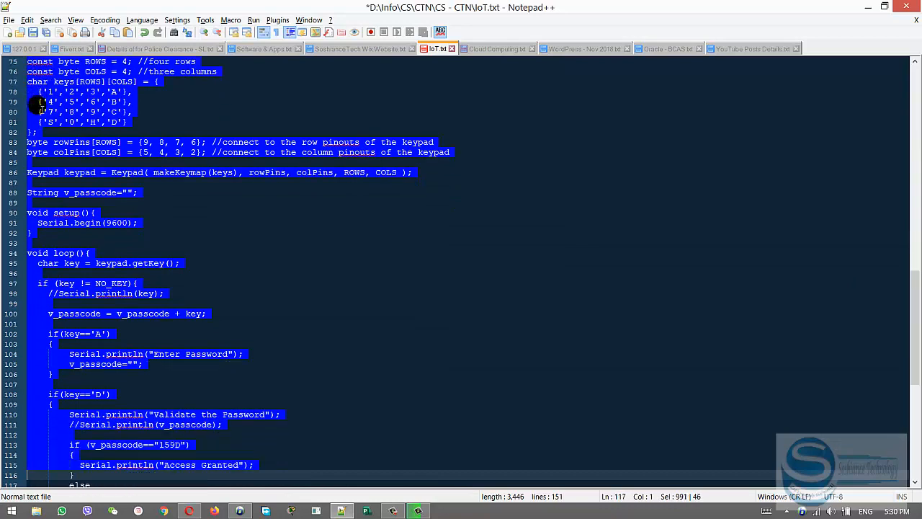
{"action": "scroll", "scroll_direction": "down", "scroll_amount": 3}
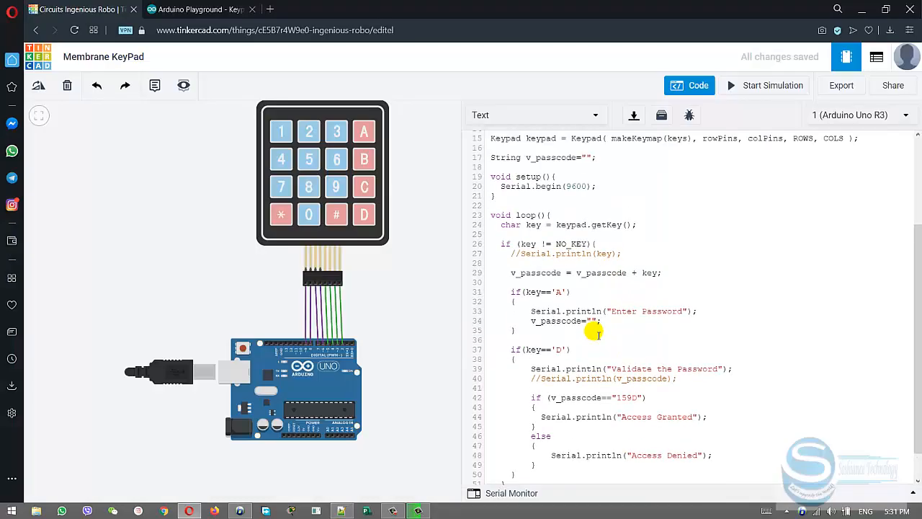
- Review the pasted passcode sketch and select 'four' in the rows comment
{"action": "scroll", "scroll_direction": "up", "scroll_amount": 3}
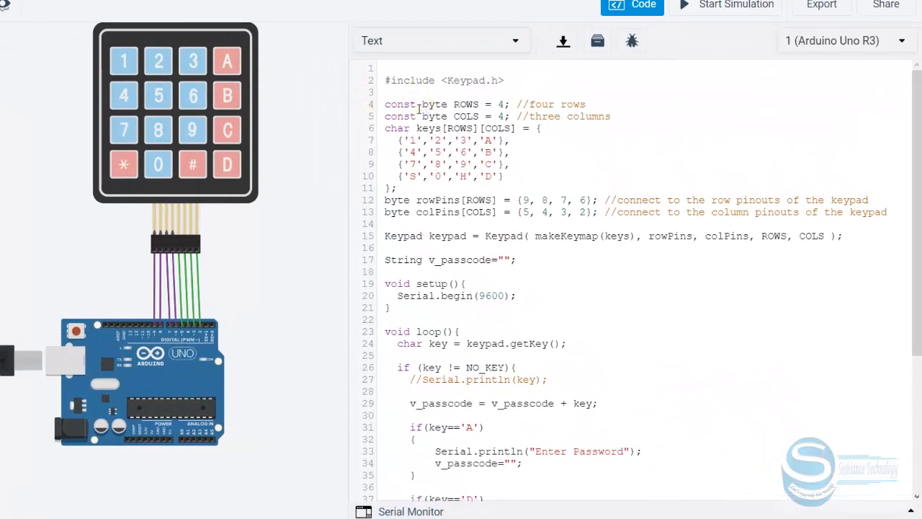
{"action": "double_click", "coordinate": [432, 104]}
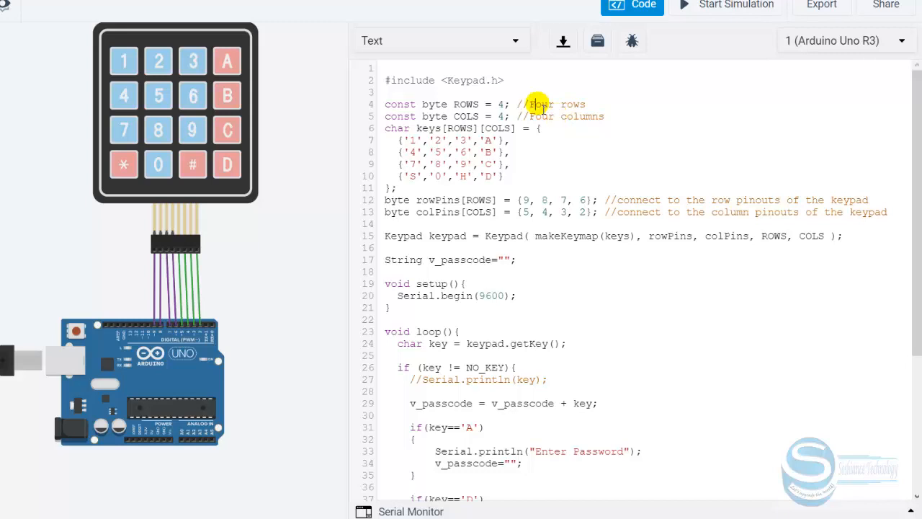
{"action": "mouse_move", "coordinate": [430, 153]}
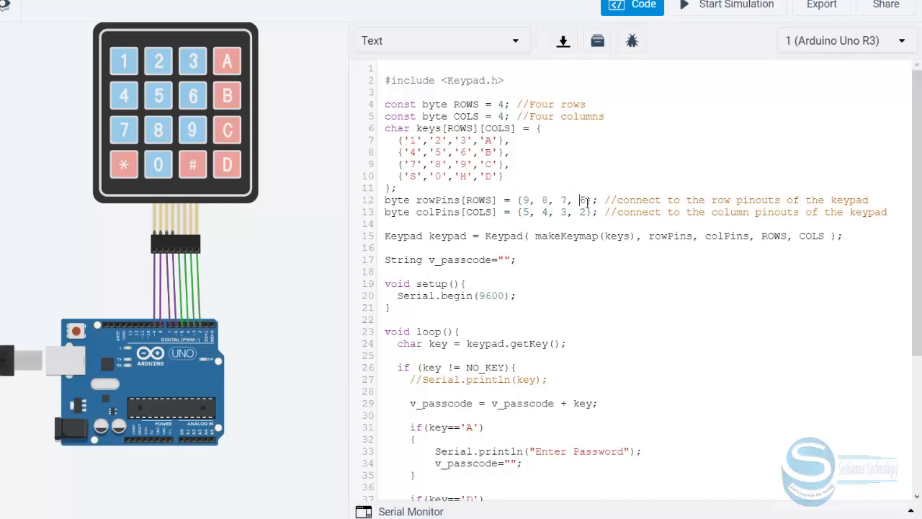
{"action": "mouse_move", "coordinate": [159, 332]}
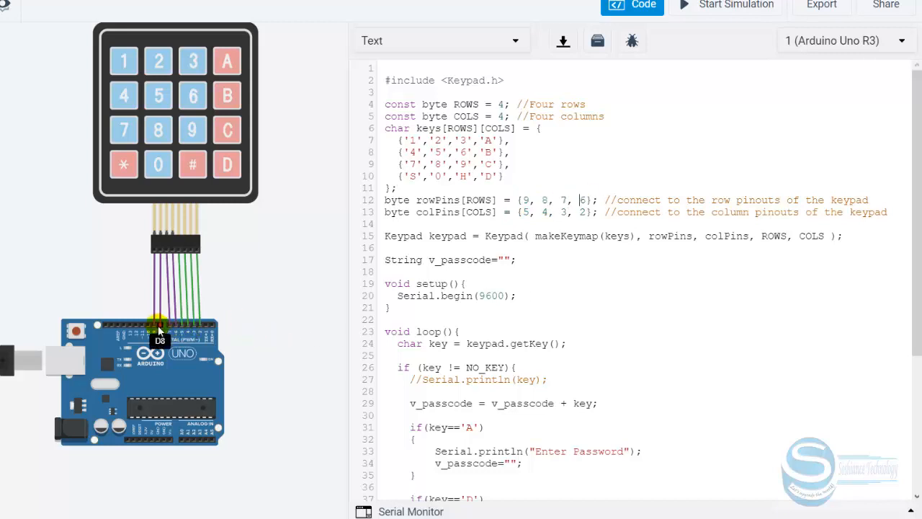
{"action": "mouse_move", "coordinate": [172, 330]}
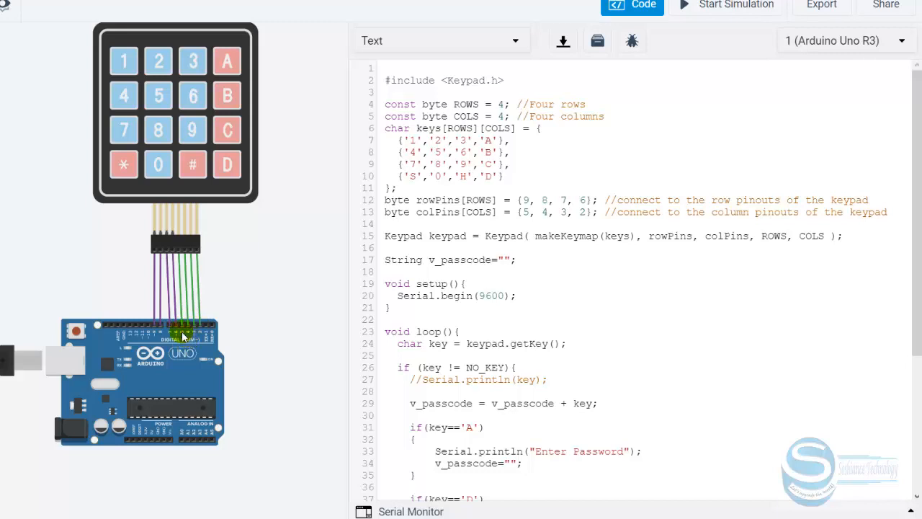
{"action": "mouse_move", "coordinate": [440, 319]}
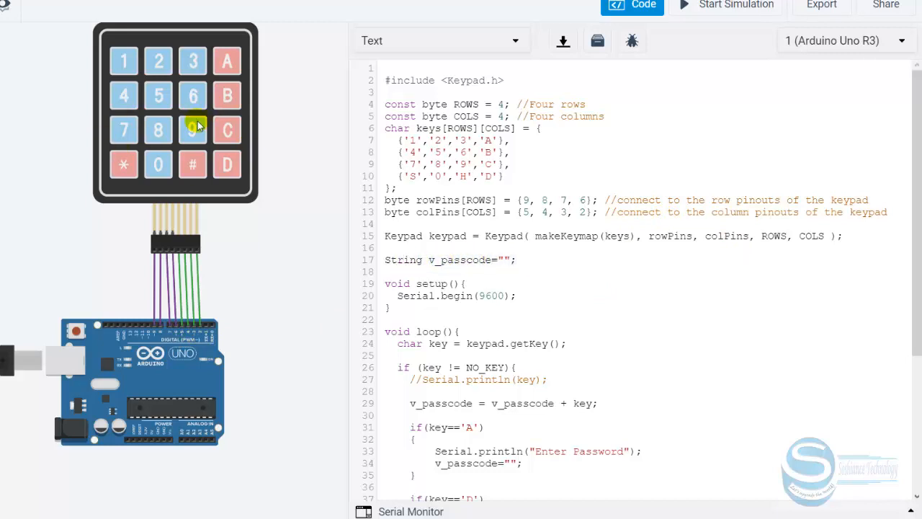
{"action": "mouse_move", "coordinate": [327, 219]}
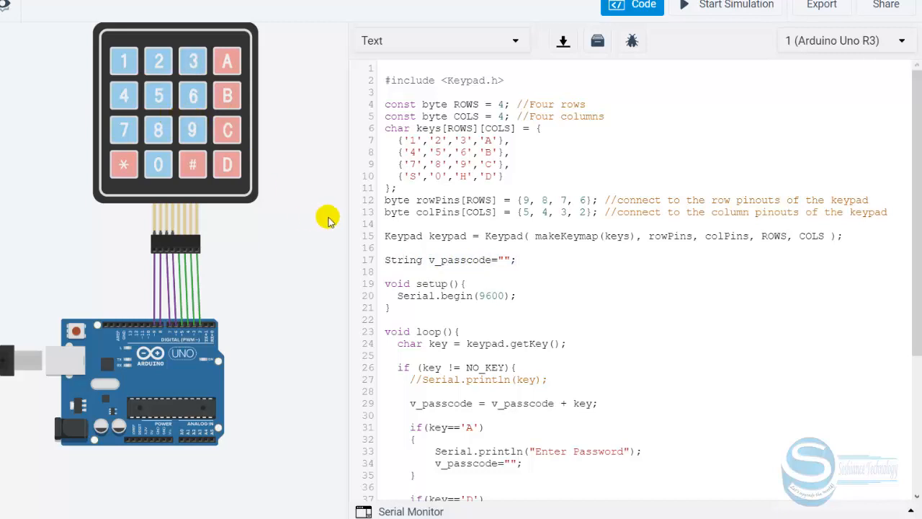
{"action": "mouse_move", "coordinate": [449, 247]}
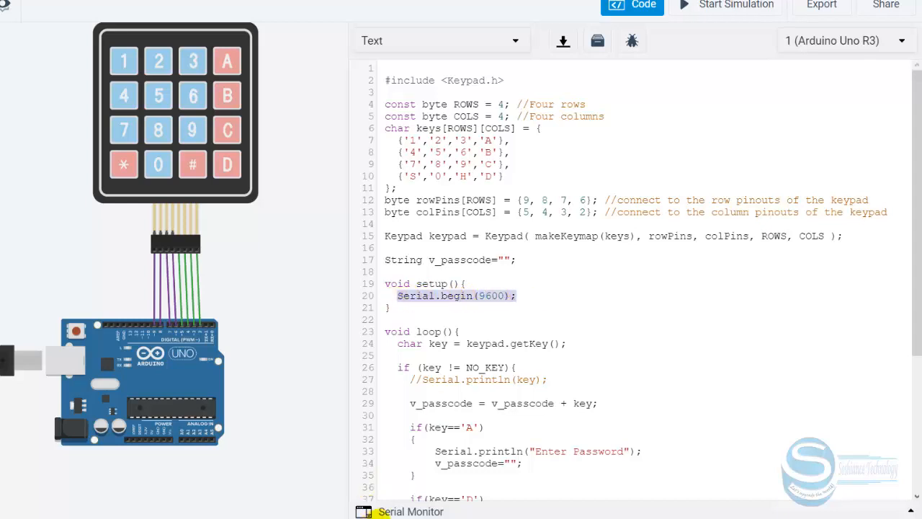
{"action": "left_click", "coordinate": [411, 512]}
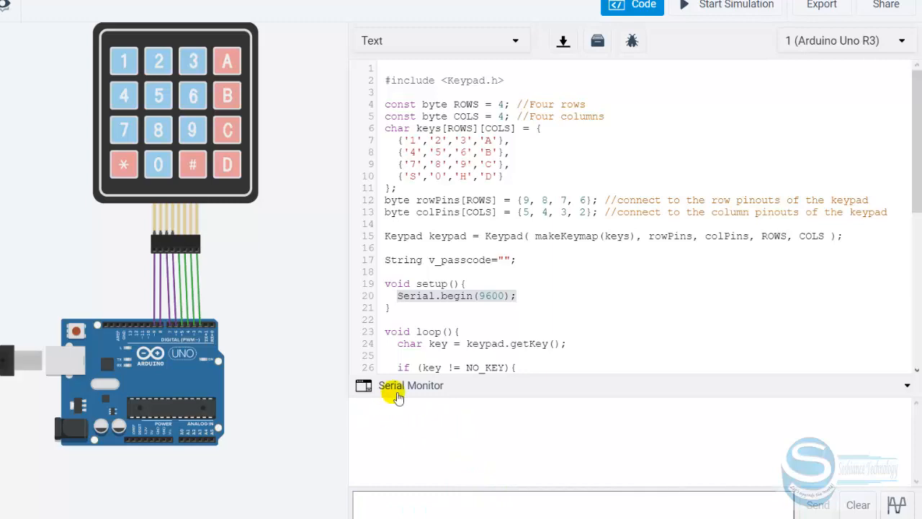
{"action": "left_click", "coordinate": [411, 386]}
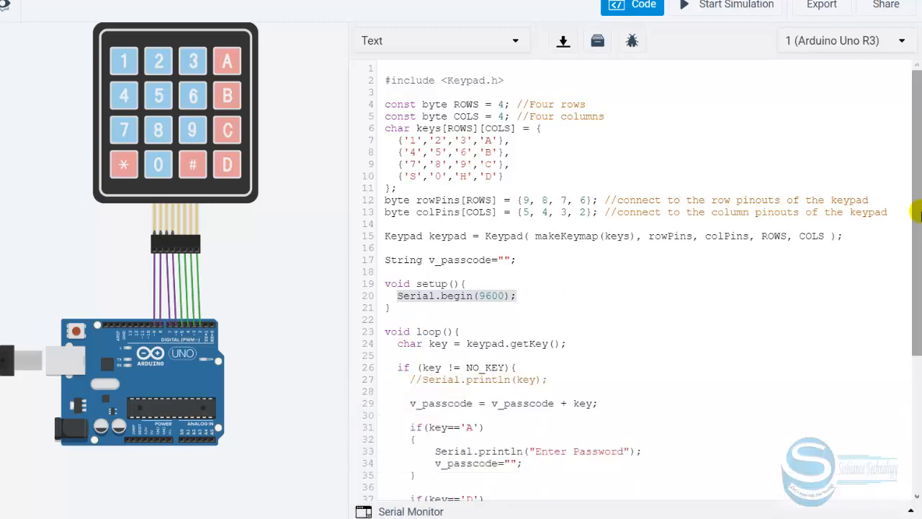
{"action": "scroll", "scroll_direction": "down", "scroll_amount": 3}
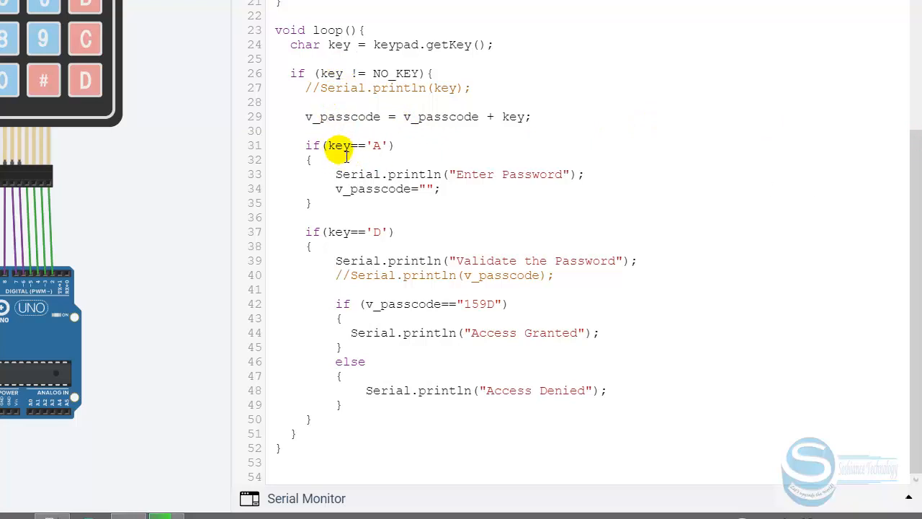
{"action": "mouse_move", "coordinate": [335, 167]}
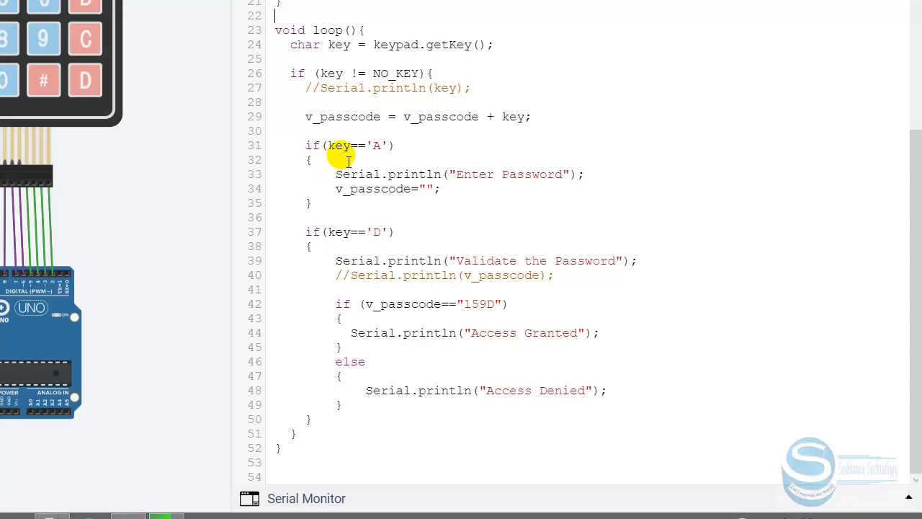
{"action": "mouse_move", "coordinate": [377, 145]}
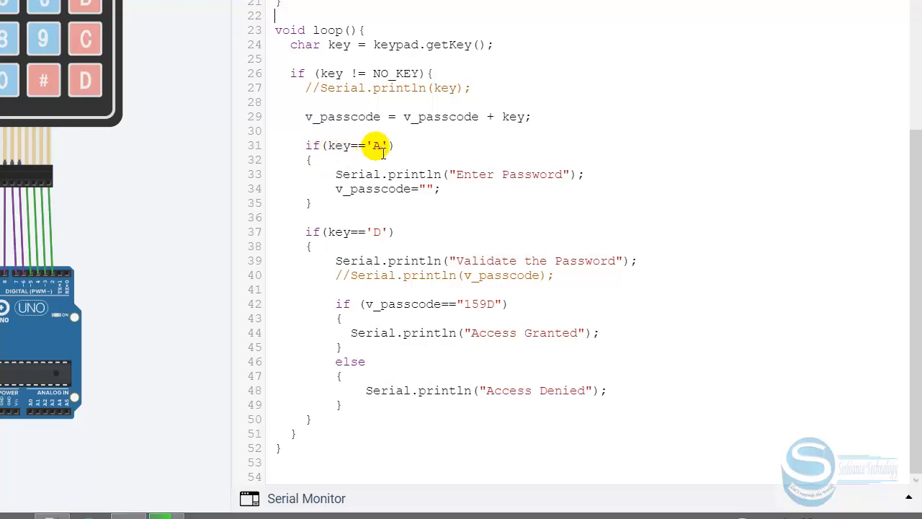
{"action": "scroll", "scroll_direction": "up", "scroll_amount": 3}
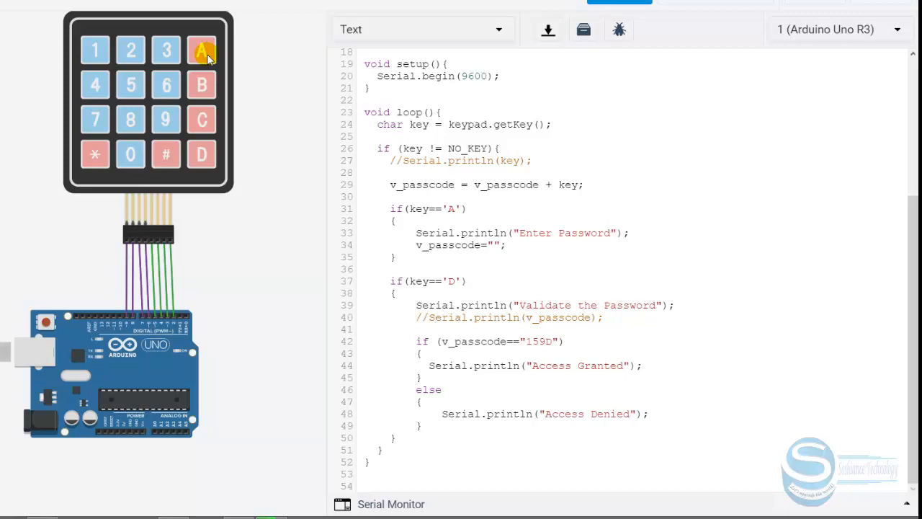
{"action": "mouse_move", "coordinate": [493, 279]}
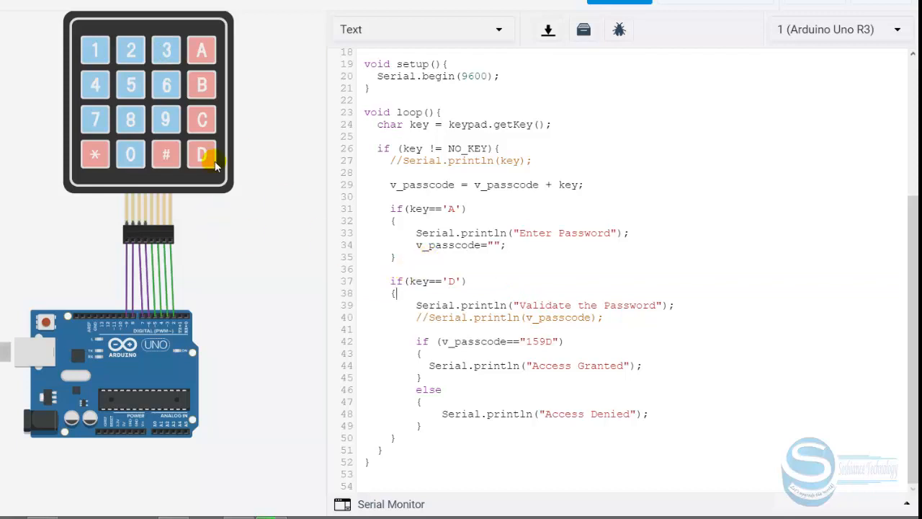
{"action": "mouse_move", "coordinate": [228, 179]}
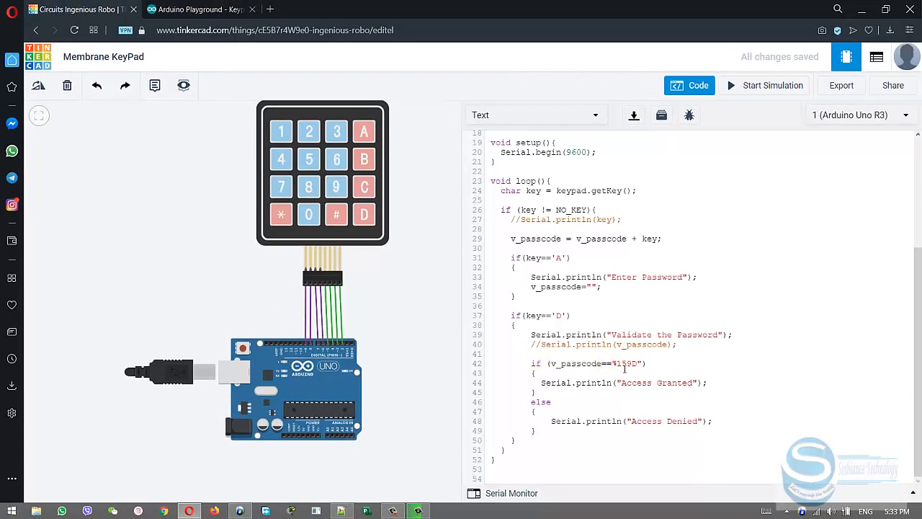
{"action": "double_click", "coordinate": [620, 363]}
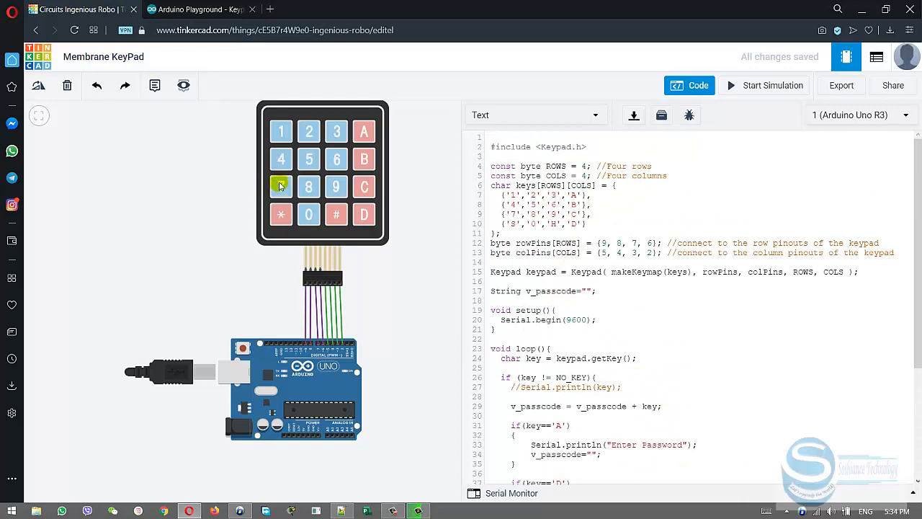
{"action": "mouse_move", "coordinate": [308, 187]}
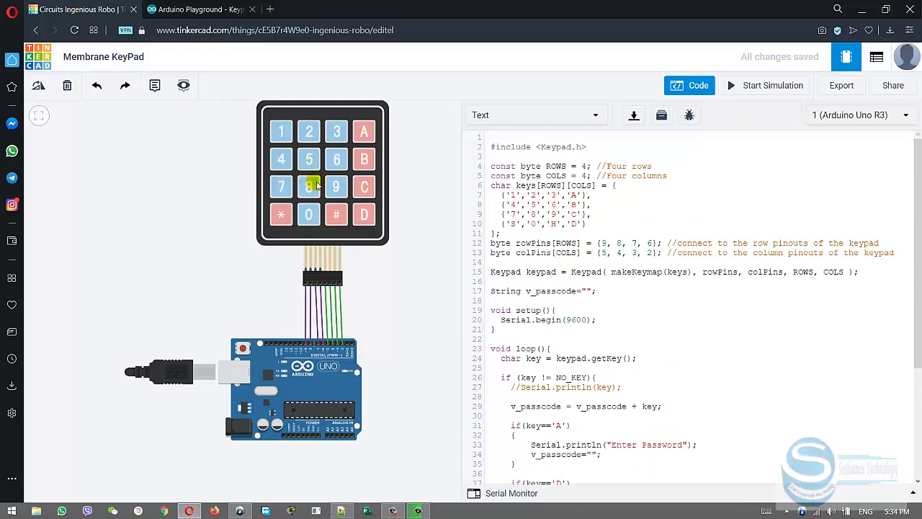
{"action": "mouse_move", "coordinate": [306, 380]}
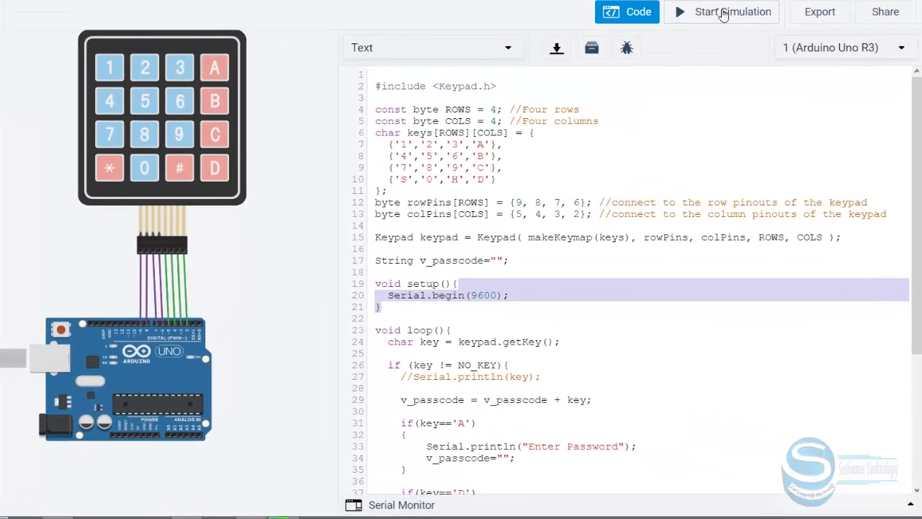
- Run the simulation and enter a wrong passcode ending in D to get Access Denied
{"action": "left_click", "coordinate": [732, 11]}
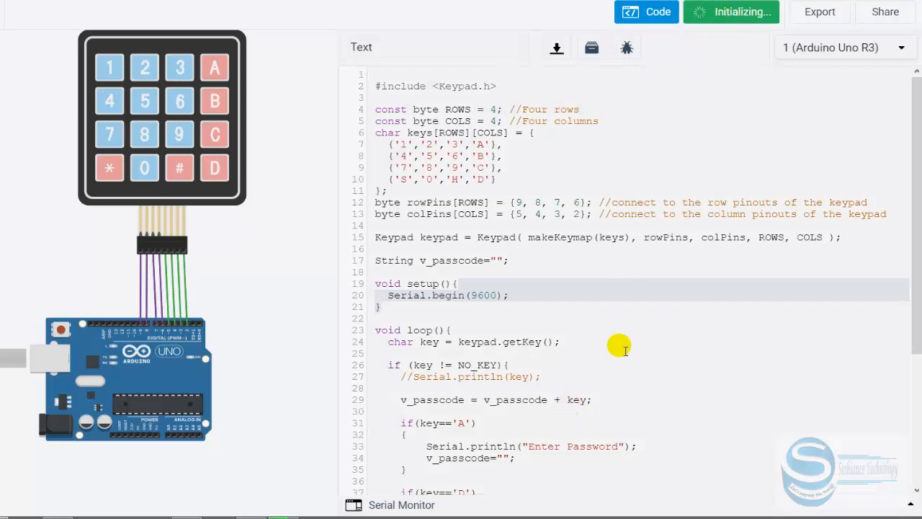
{"action": "mouse_move", "coordinate": [735, 34]}
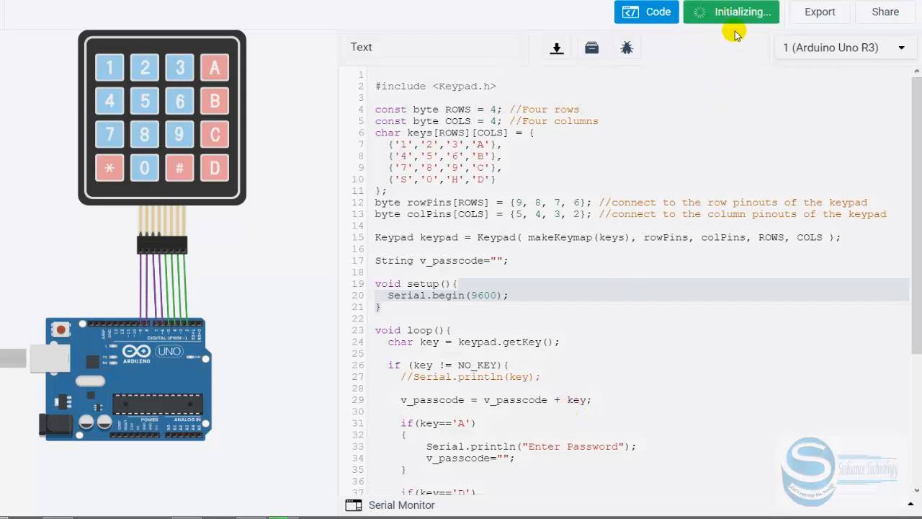
{"action": "left_click", "coordinate": [732, 11]}
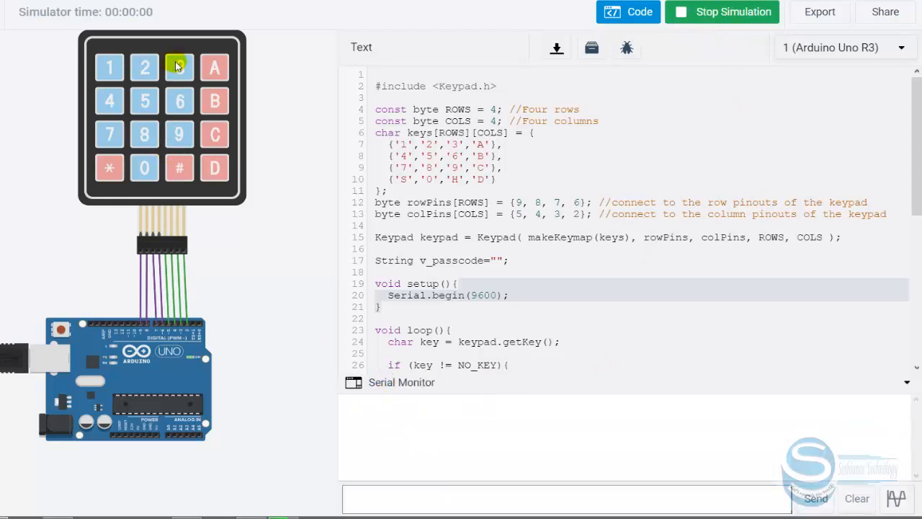
{"action": "left_click", "coordinate": [178, 67]}
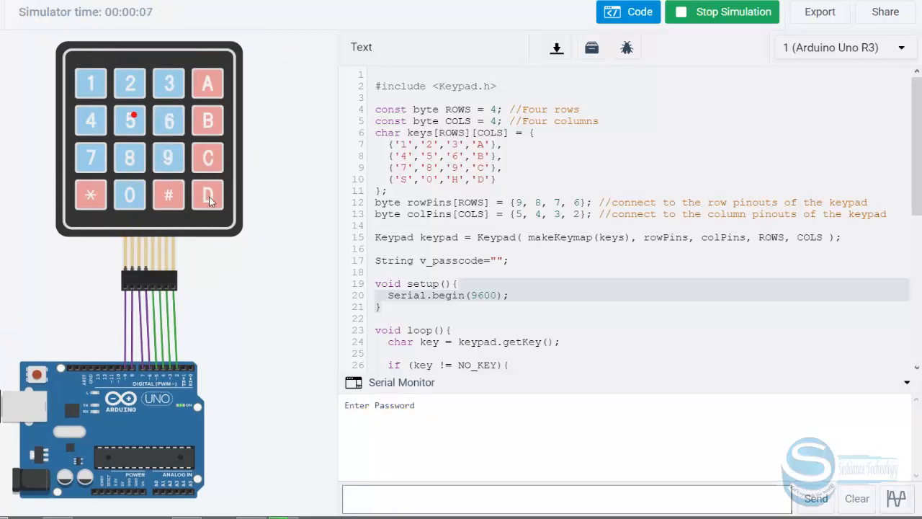
{"action": "left_click", "coordinate": [208, 196]}
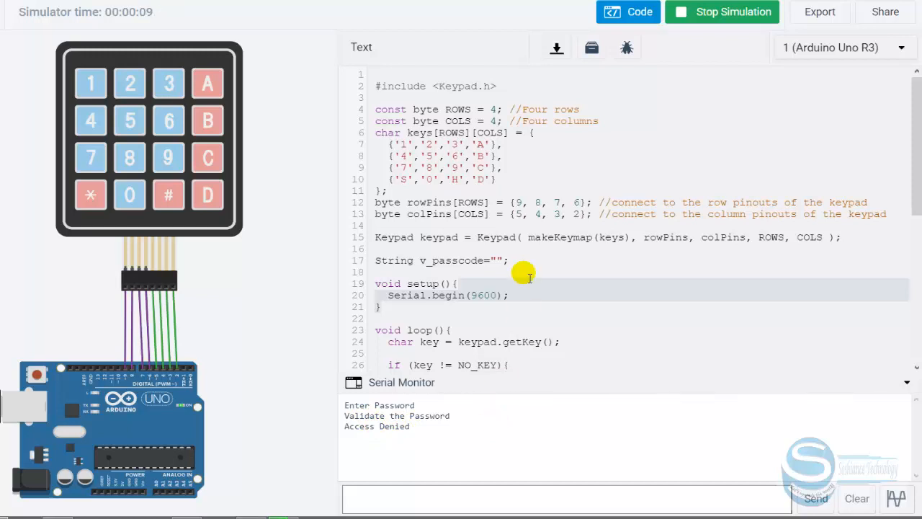
{"action": "scroll", "scroll_direction": "down", "scroll_amount": 3}
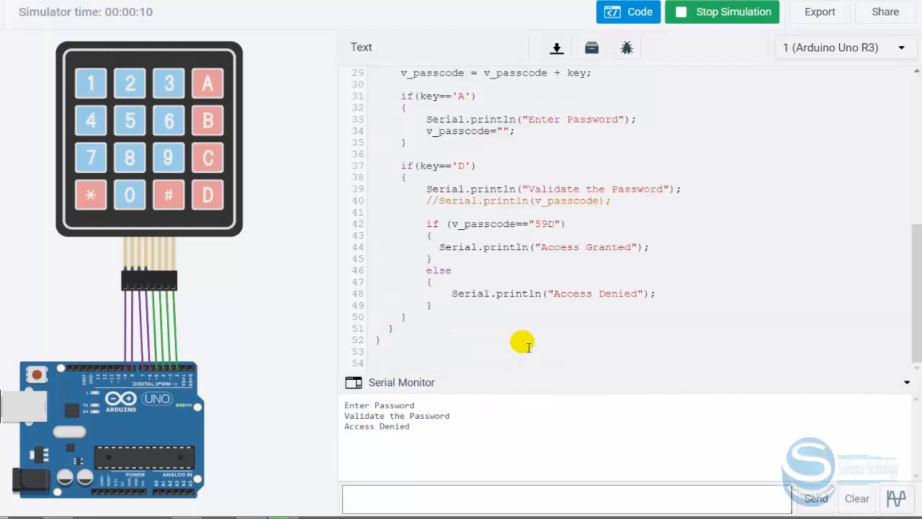
- Restart, enter passcode 589D to get Access Granted, then stop the simulation
{"action": "left_click", "coordinate": [130, 121]}
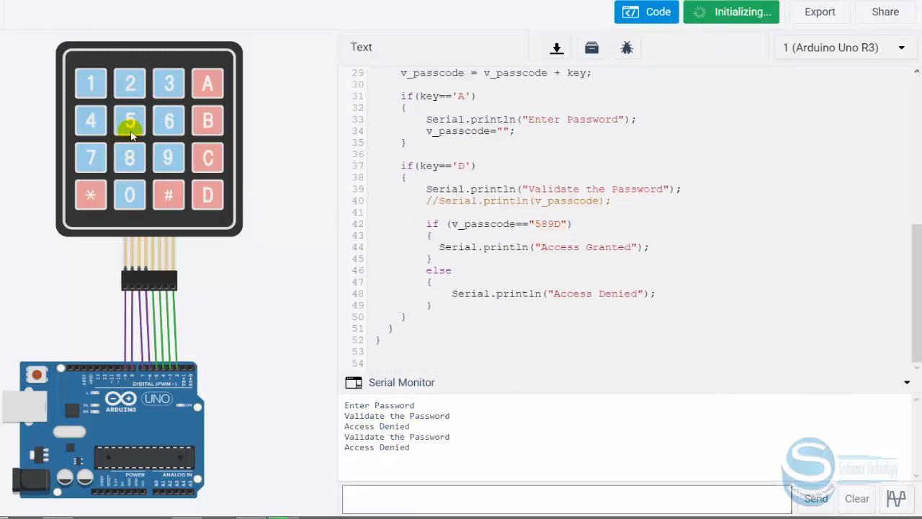
{"action": "left_click", "coordinate": [730, 12]}
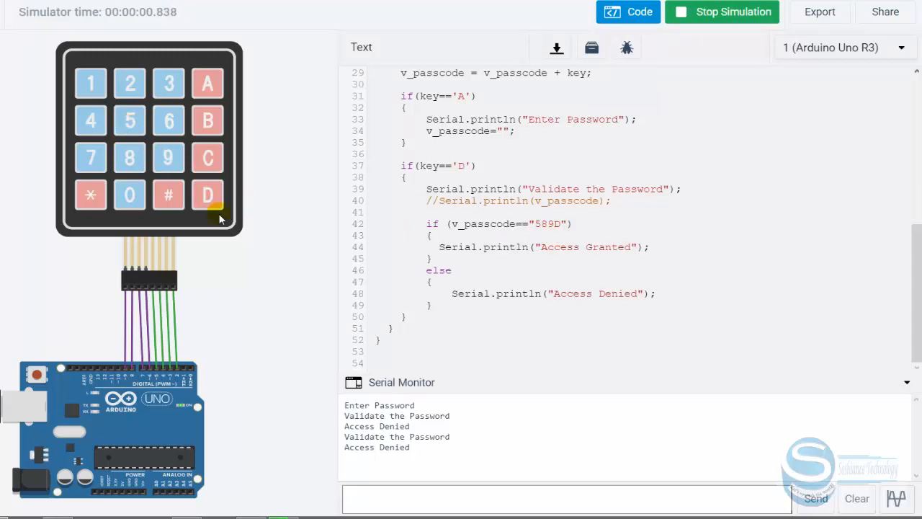
{"action": "left_click", "coordinate": [207, 194]}
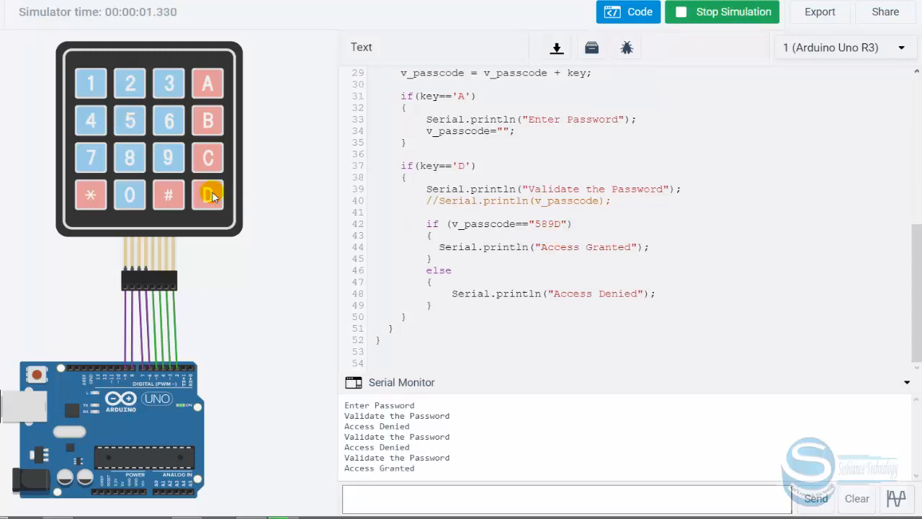
{"action": "left_click", "coordinate": [207, 194]}
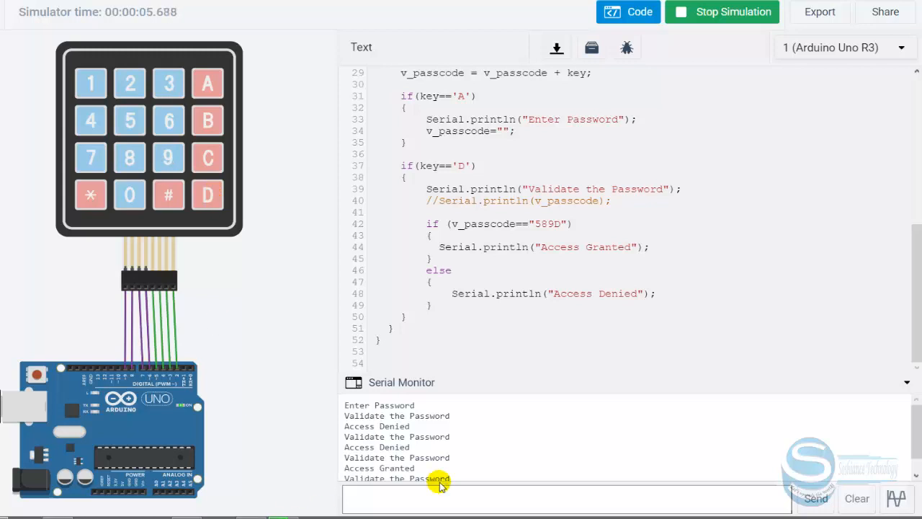
{"action": "mouse_move", "coordinate": [288, 17]}
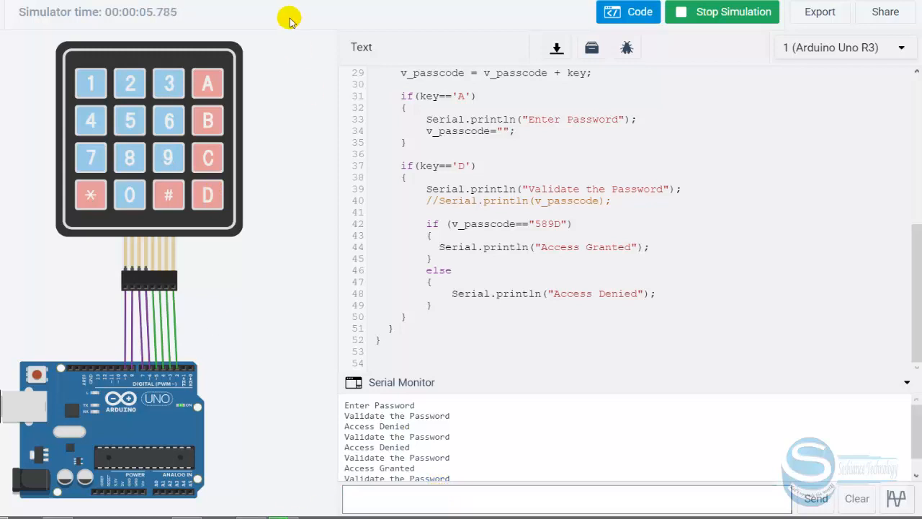
{"action": "mouse_move", "coordinate": [743, 38]}
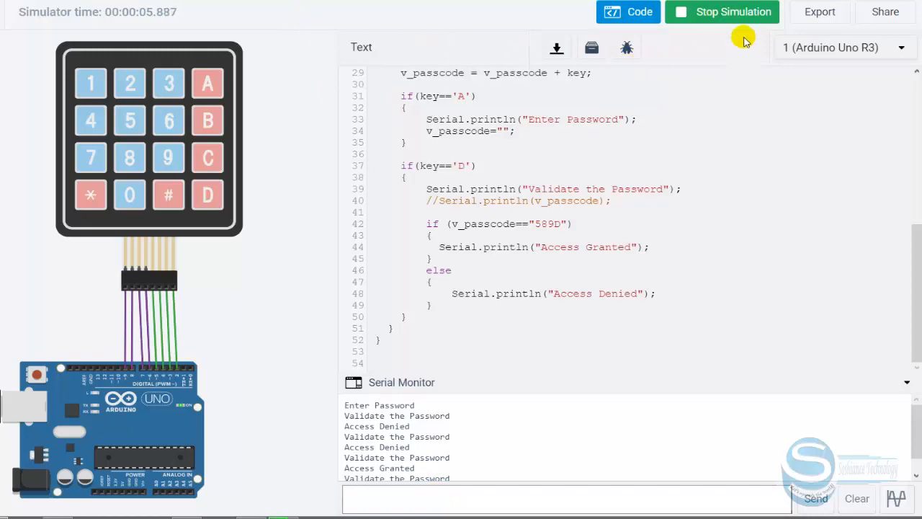
{"action": "left_click", "coordinate": [723, 11]}
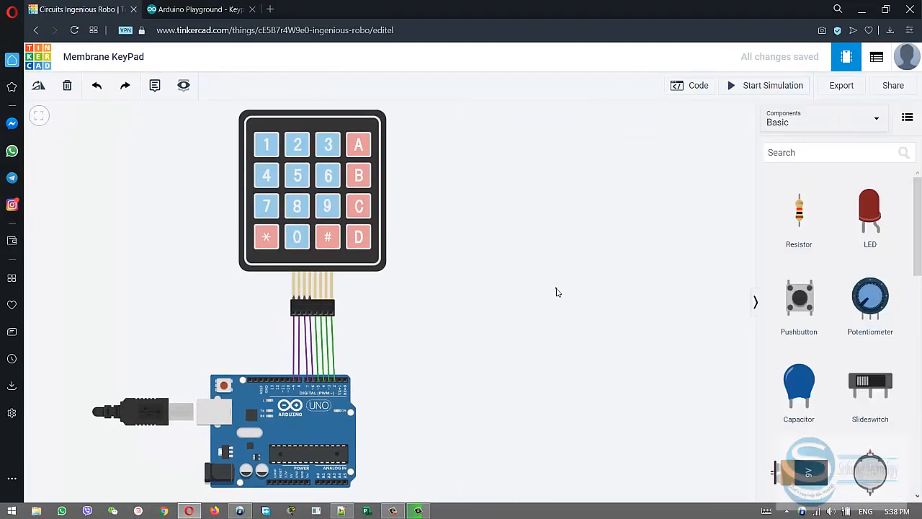